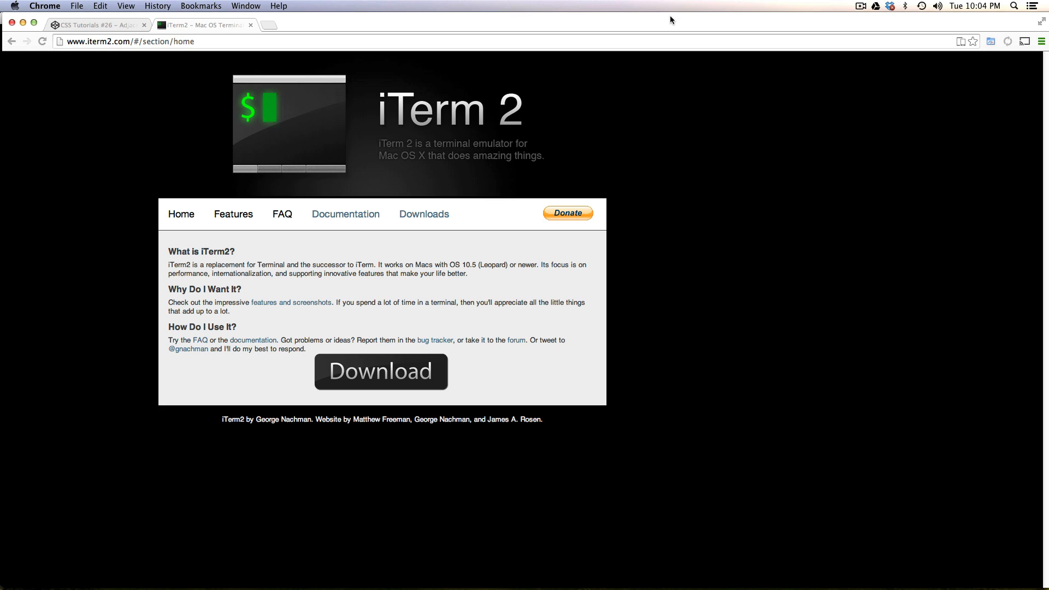
{"action": "mouse_move", "coordinate": [635, 32]}
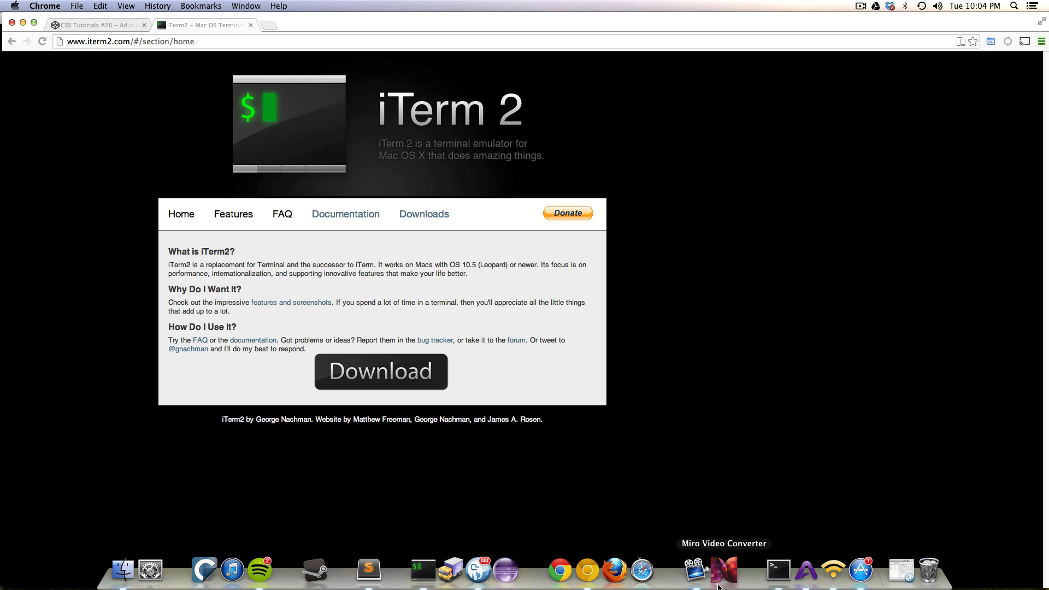
Launch the built-in macOS Terminal app from the Dock
{"action": "left_click", "coordinate": [778, 571]}
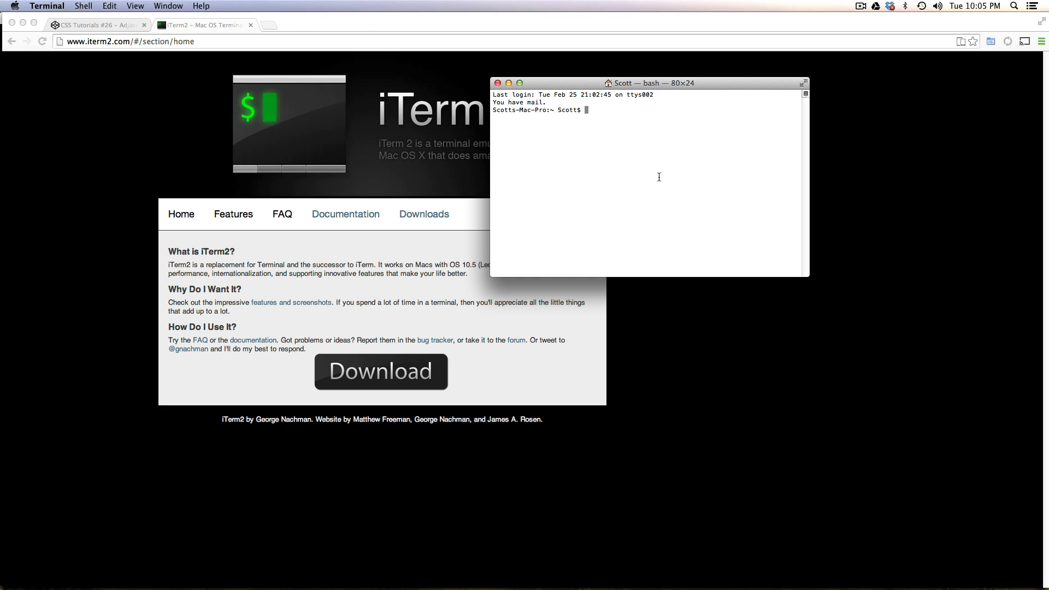
{"action": "mouse_move", "coordinate": [385, 239]}
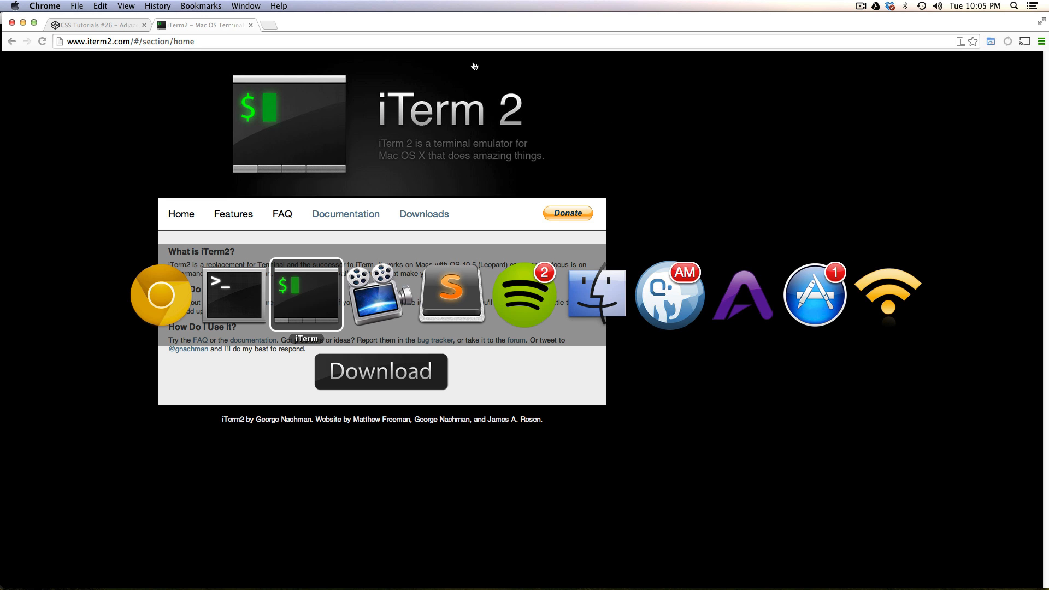
{"action": "mouse_move", "coordinate": [318, 293]}
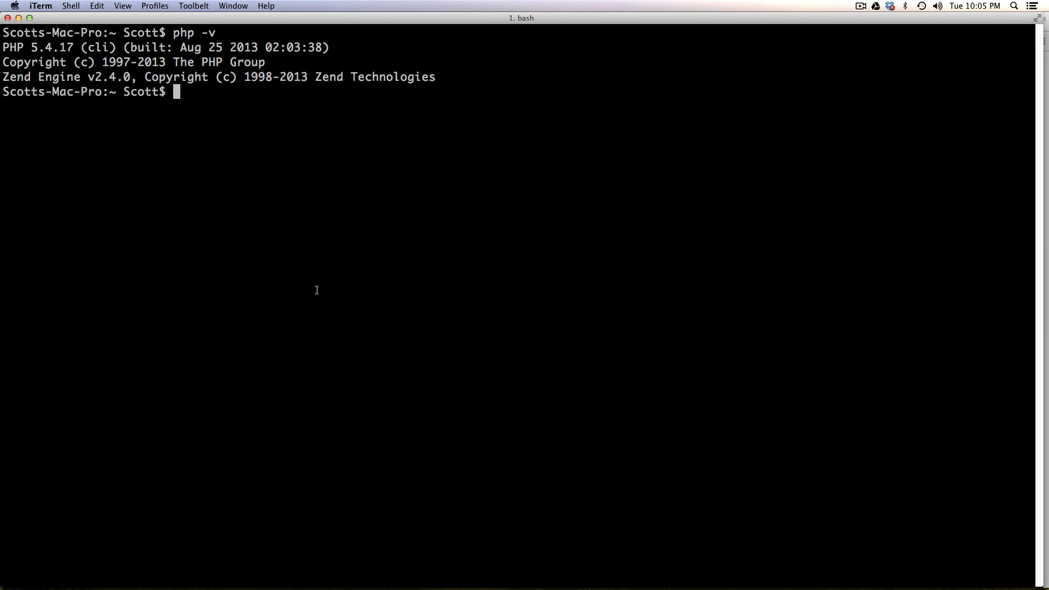
{"action": "mouse_move", "coordinate": [25, 8]}
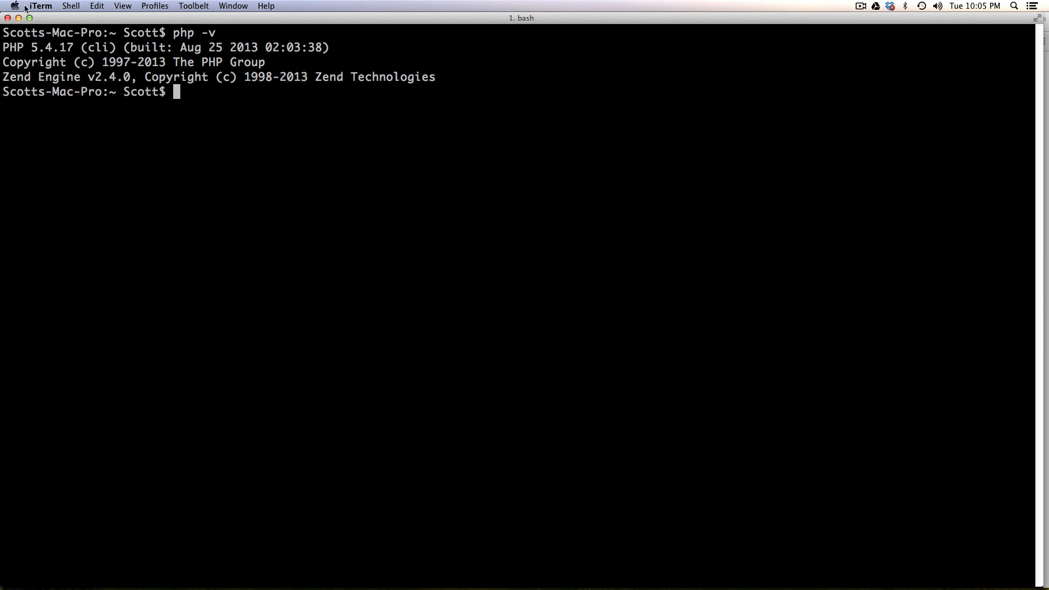
{"action": "mouse_move", "coordinate": [185, 17]}
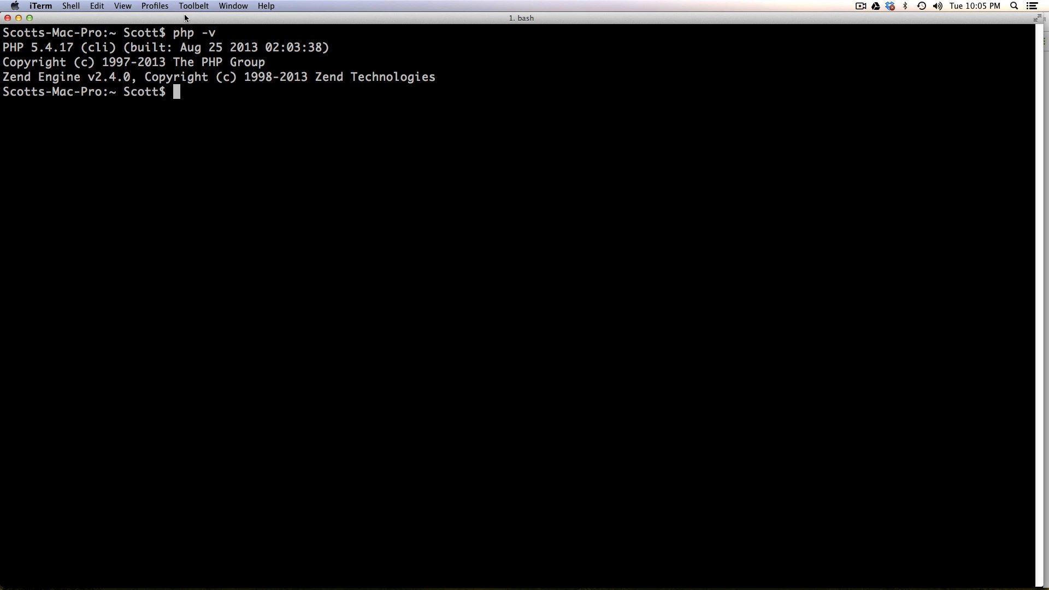
{"action": "mouse_move", "coordinate": [114, 39]}
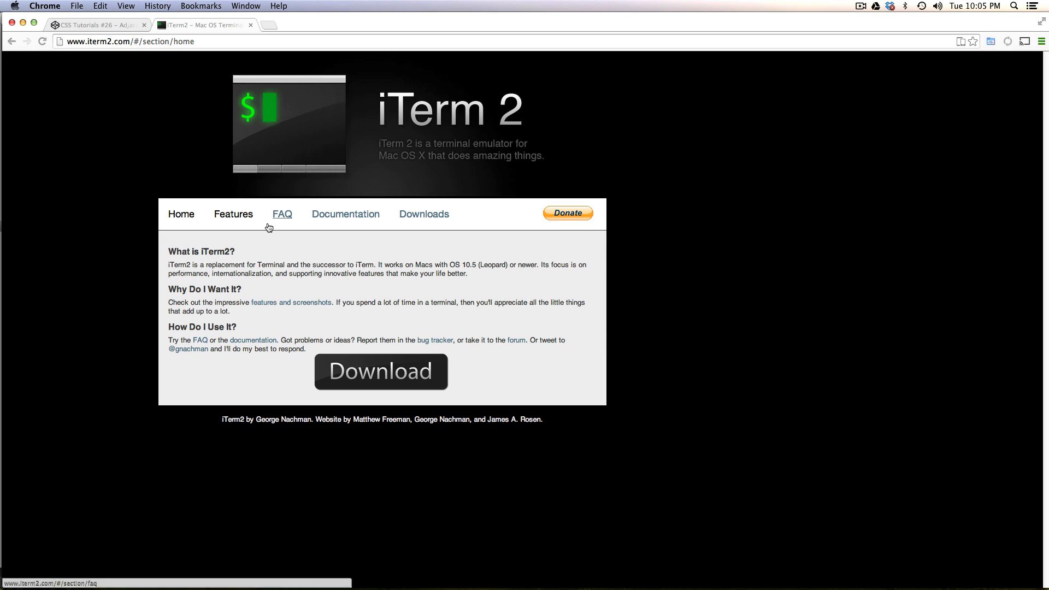
Go to the iTerm2 Features page from the site navigation
{"action": "left_click", "coordinate": [233, 214]}
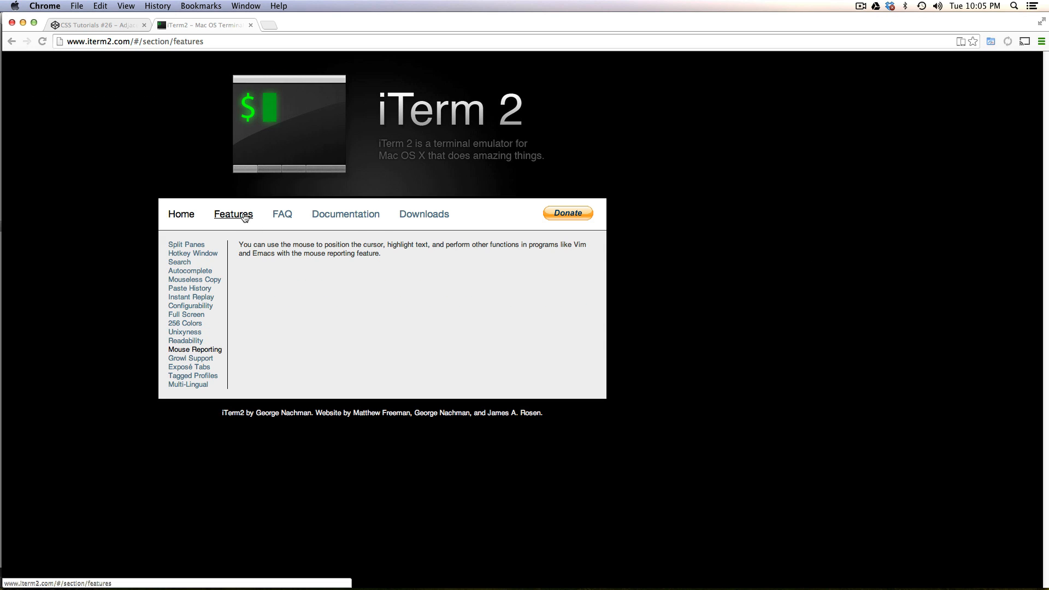
{"action": "mouse_move", "coordinate": [223, 248]}
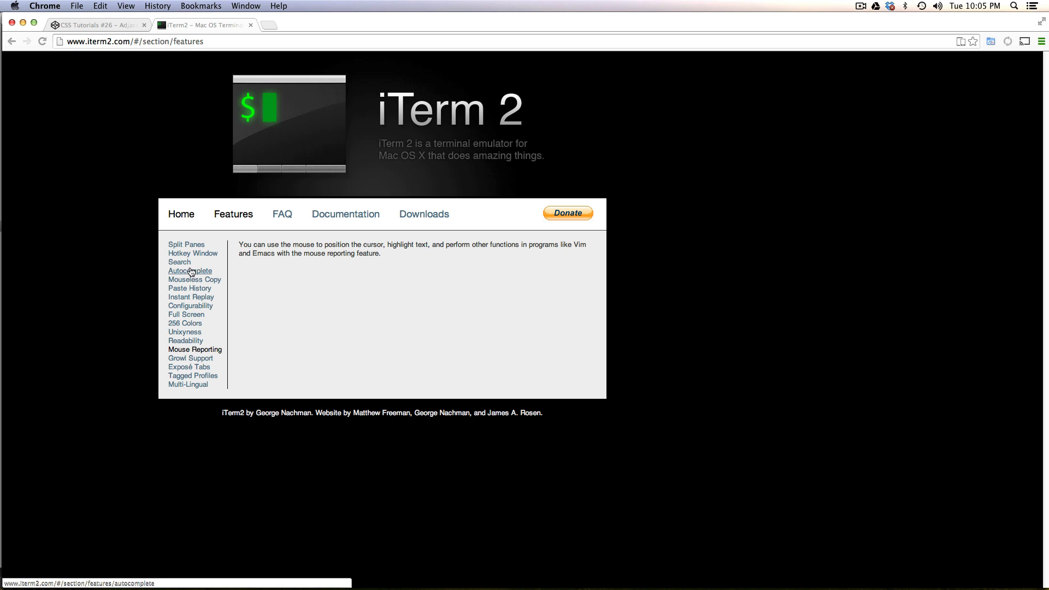
{"action": "mouse_move", "coordinate": [186, 341]}
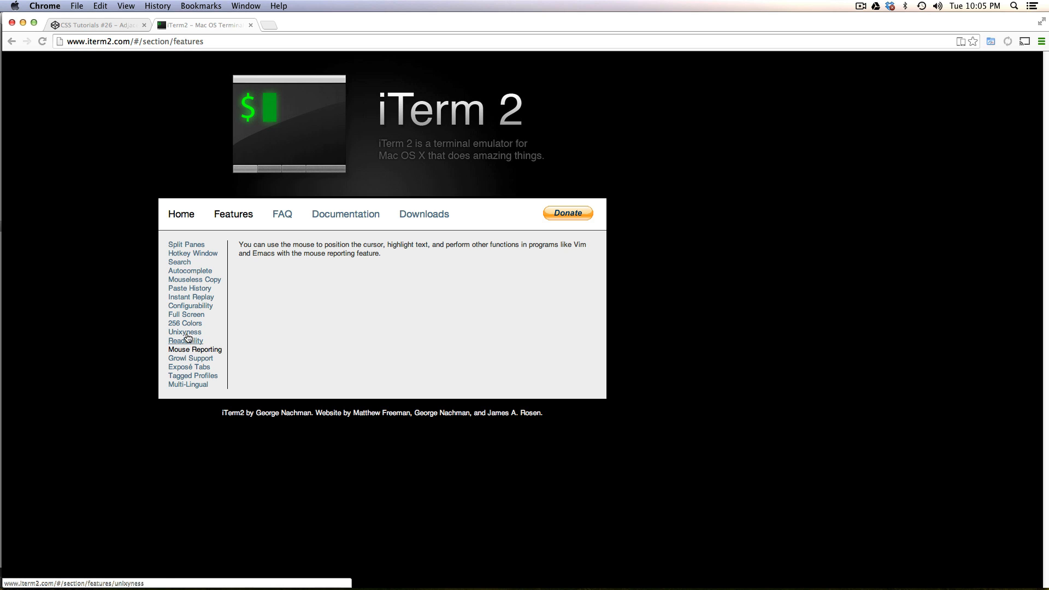
{"action": "mouse_move", "coordinate": [196, 289]}
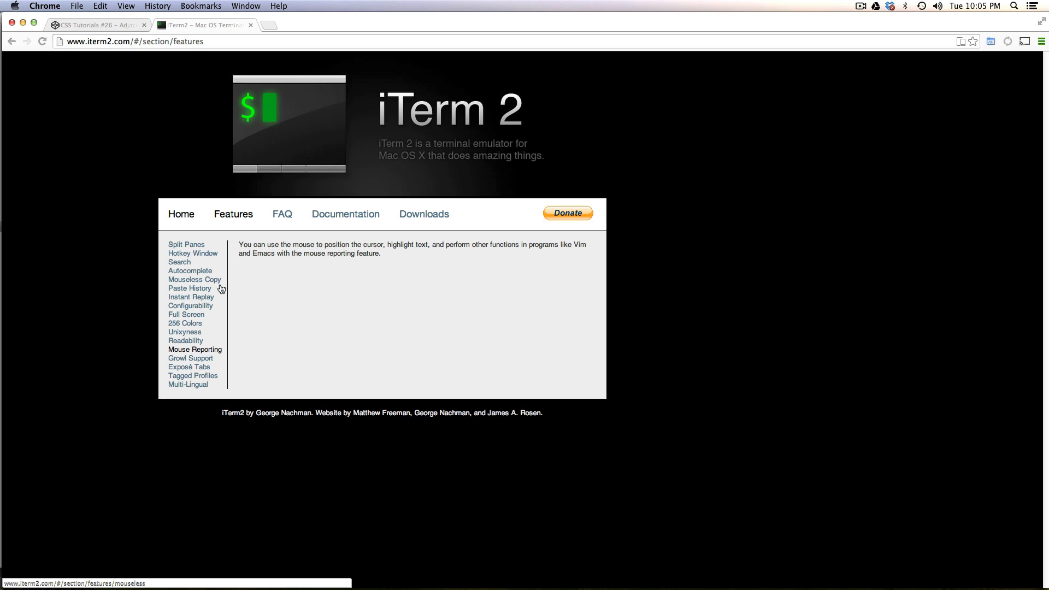
{"action": "mouse_move", "coordinate": [255, 293]}
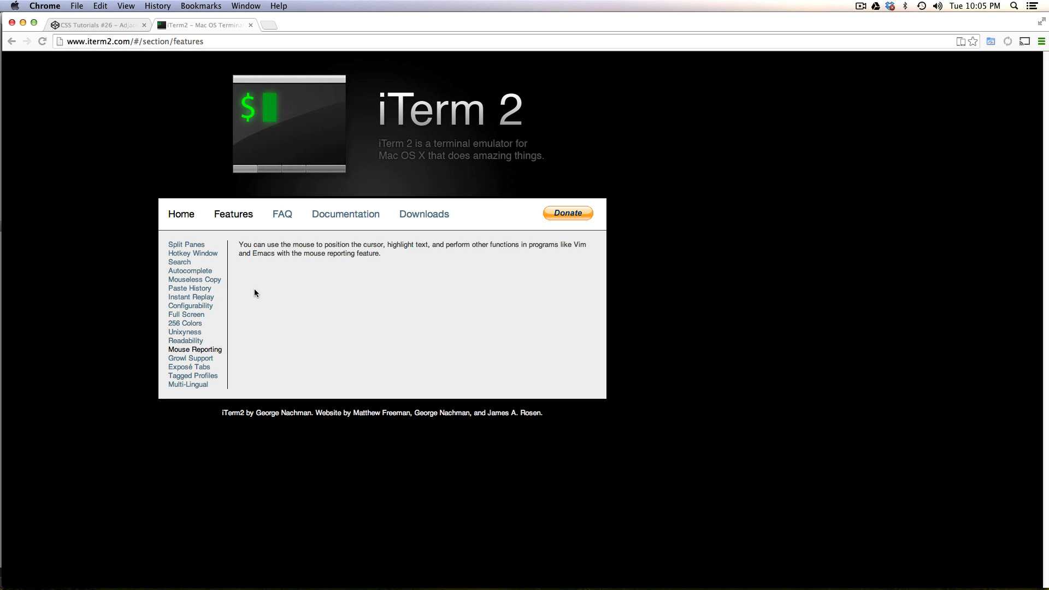
{"action": "mouse_move", "coordinate": [310, 293]}
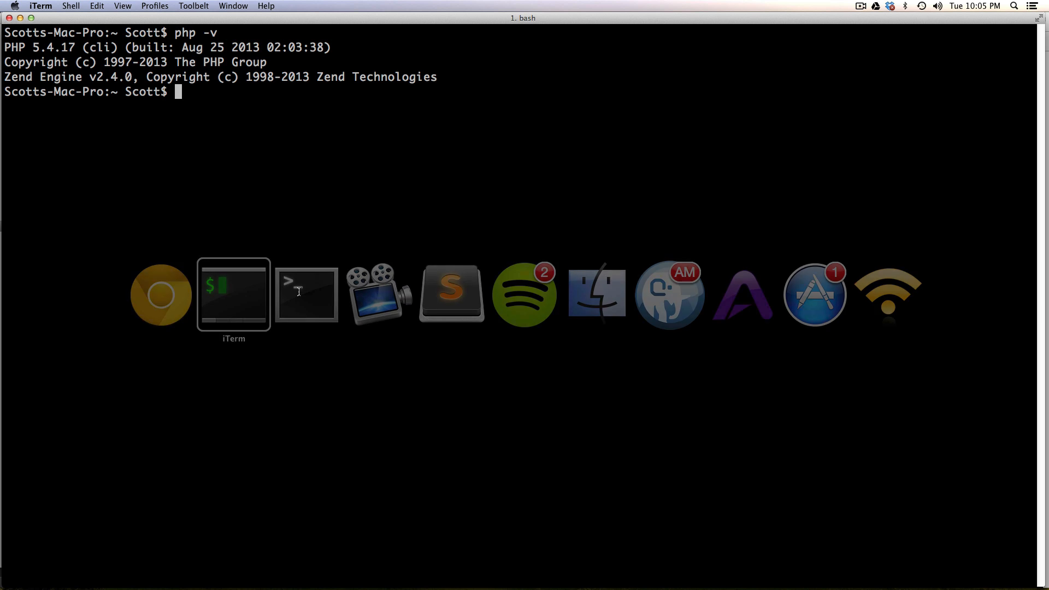
Choose Preferences… from the iTerm menu
{"action": "left_click", "coordinate": [40, 5]}
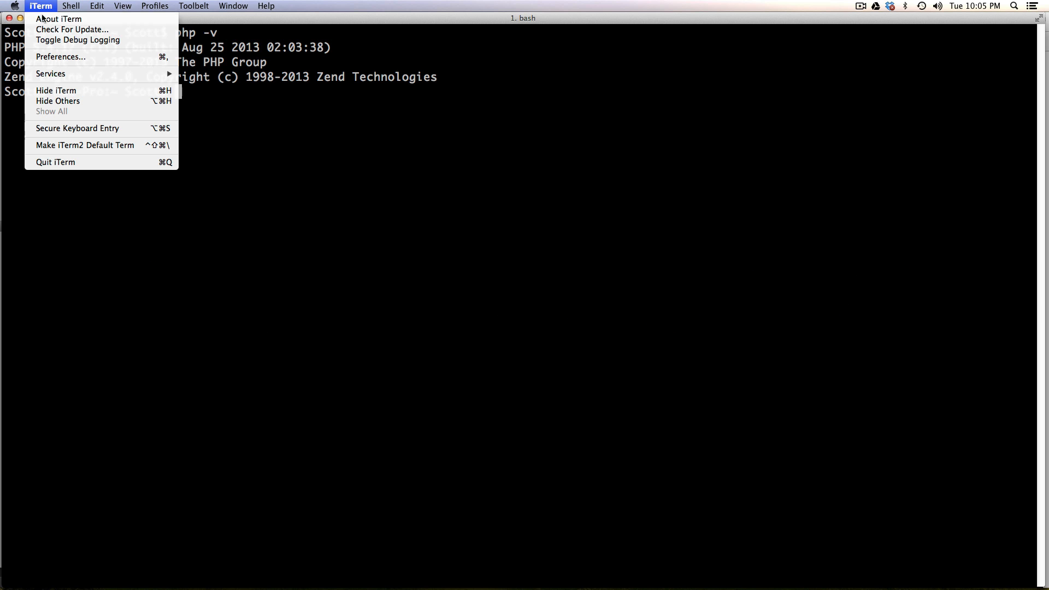
{"action": "mouse_move", "coordinate": [61, 57]}
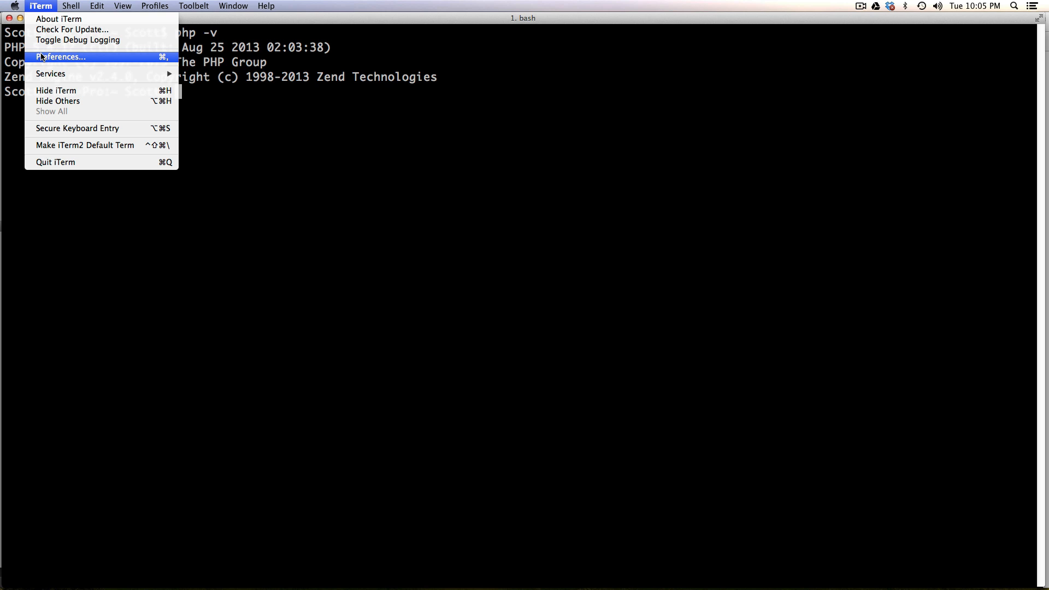
{"action": "left_click", "coordinate": [62, 56]}
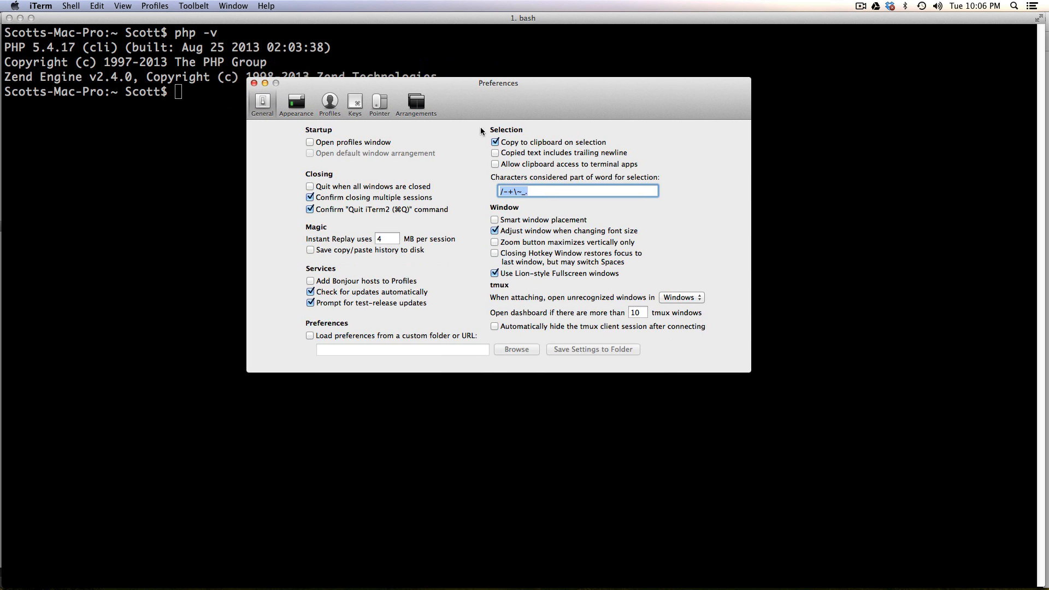
Create a new profile on the Profiles tab named 'Downloads'
{"action": "left_click", "coordinate": [328, 103]}
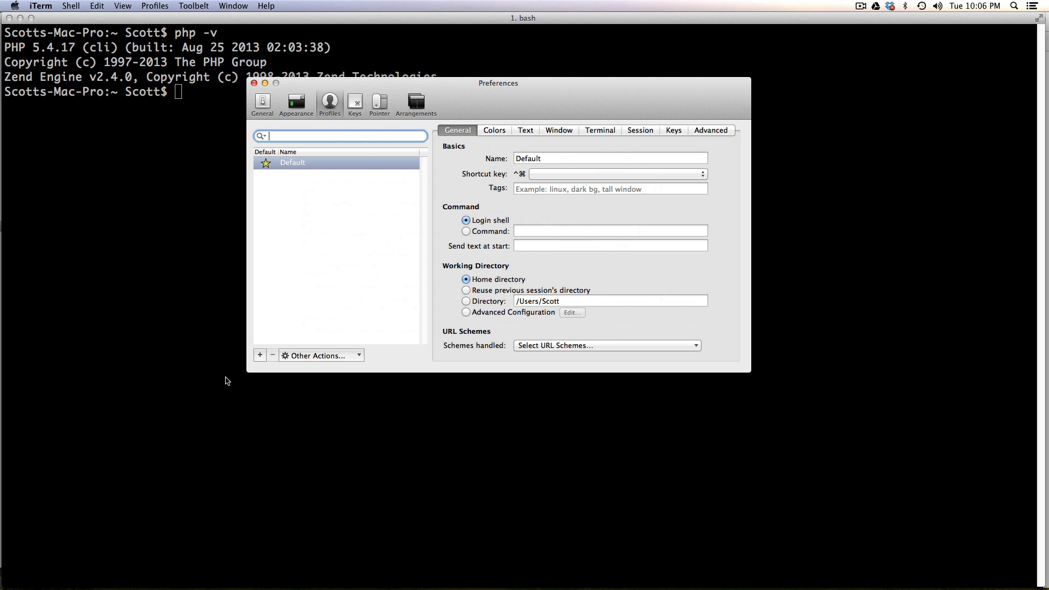
{"action": "left_click", "coordinate": [259, 356]}
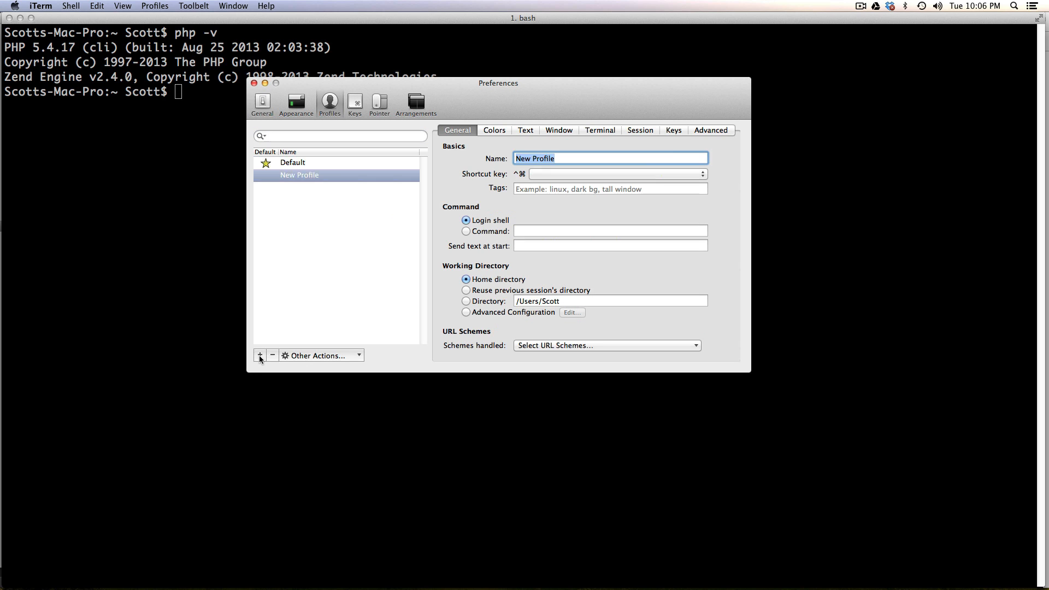
{"action": "mouse_move", "coordinate": [587, 154]}
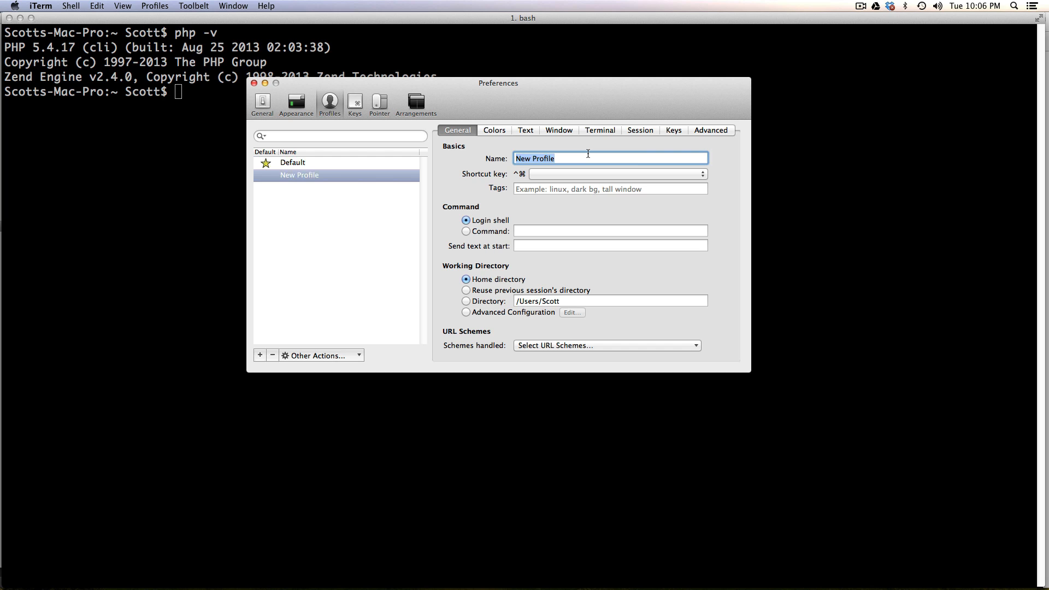
{"action": "type", "text": "Down"}
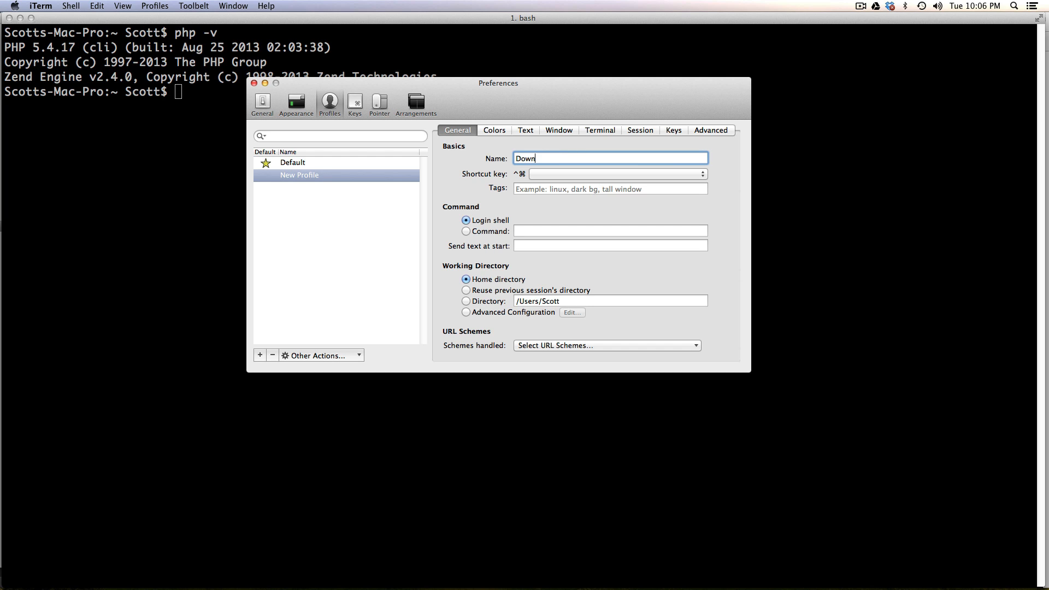
{"action": "type", "text": "loads"}
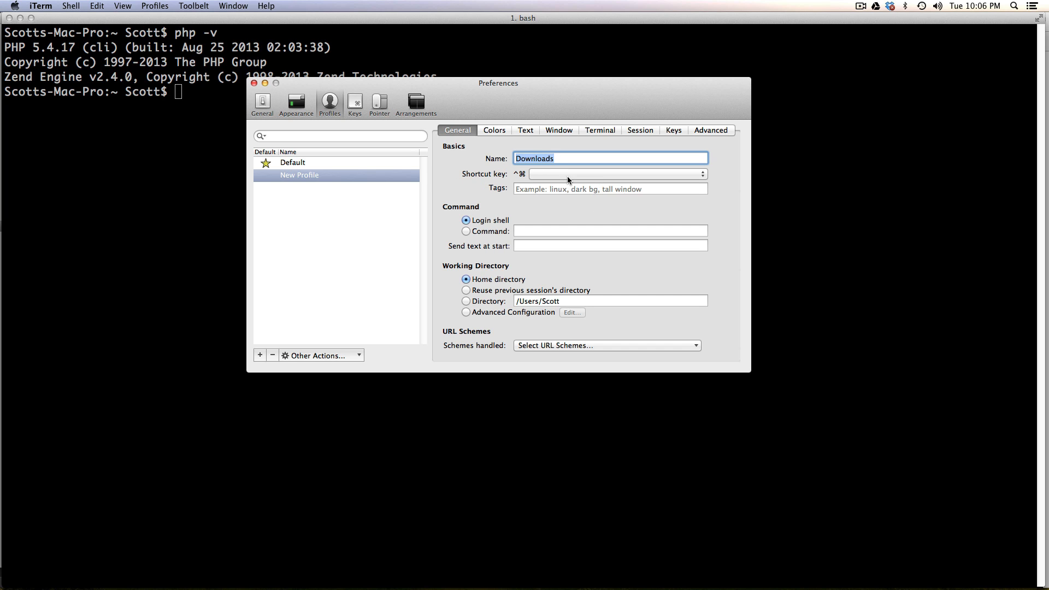
{"action": "mouse_move", "coordinate": [764, 159]}
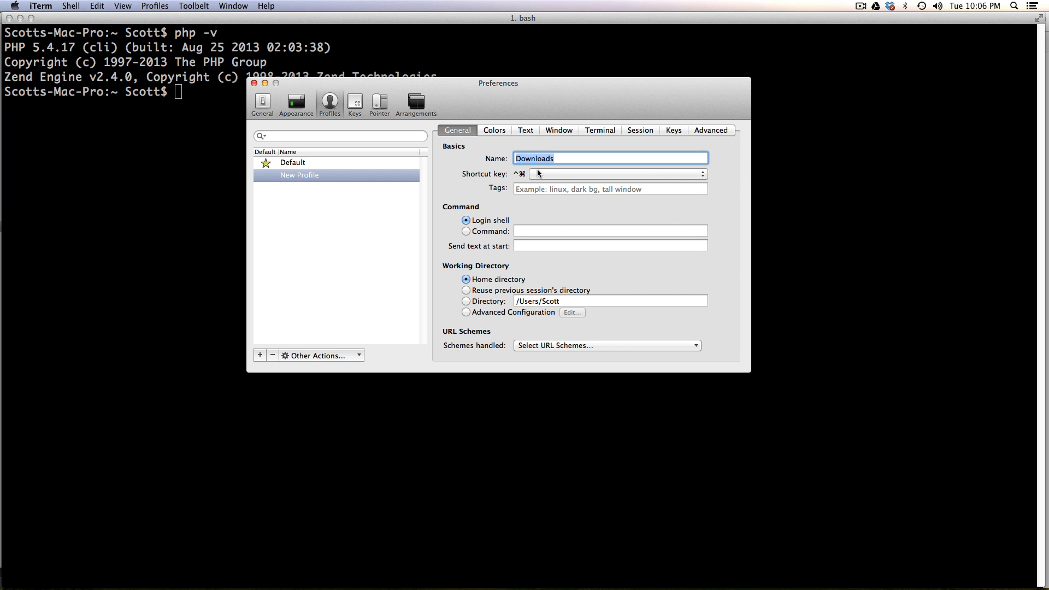
Choose D in the Downloads profile's Shortcut key dropdown
{"action": "left_click", "coordinate": [614, 174]}
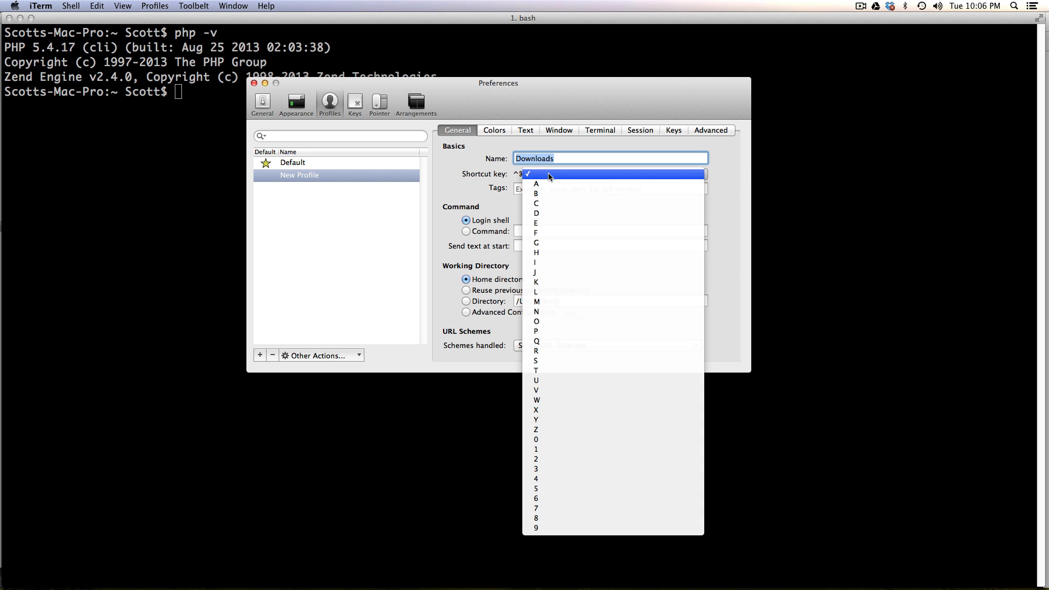
{"action": "mouse_move", "coordinate": [549, 214]}
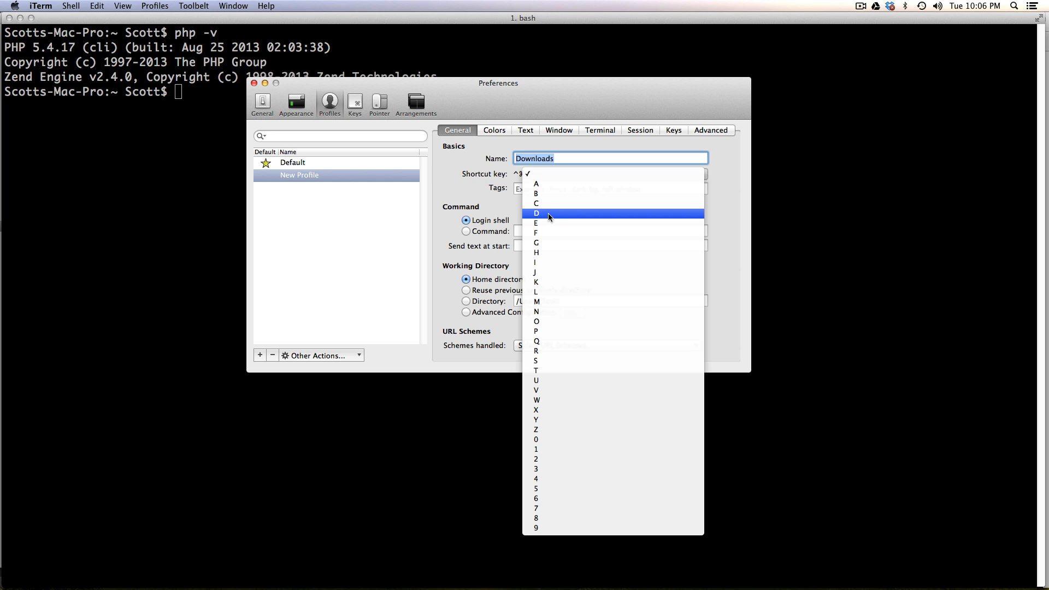
{"action": "left_click", "coordinate": [537, 214]}
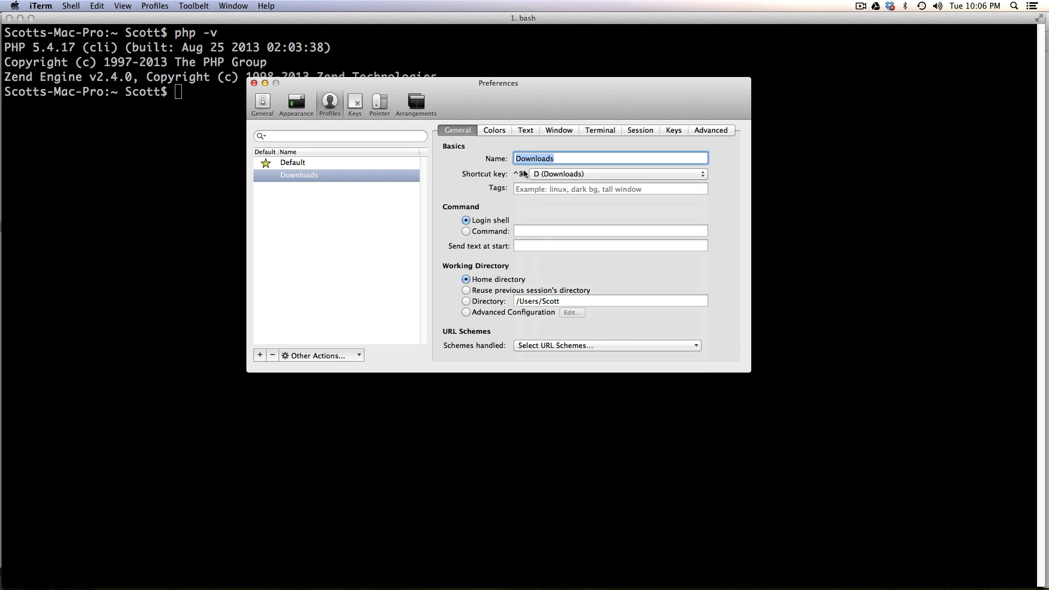
{"action": "mouse_move", "coordinate": [536, 178]}
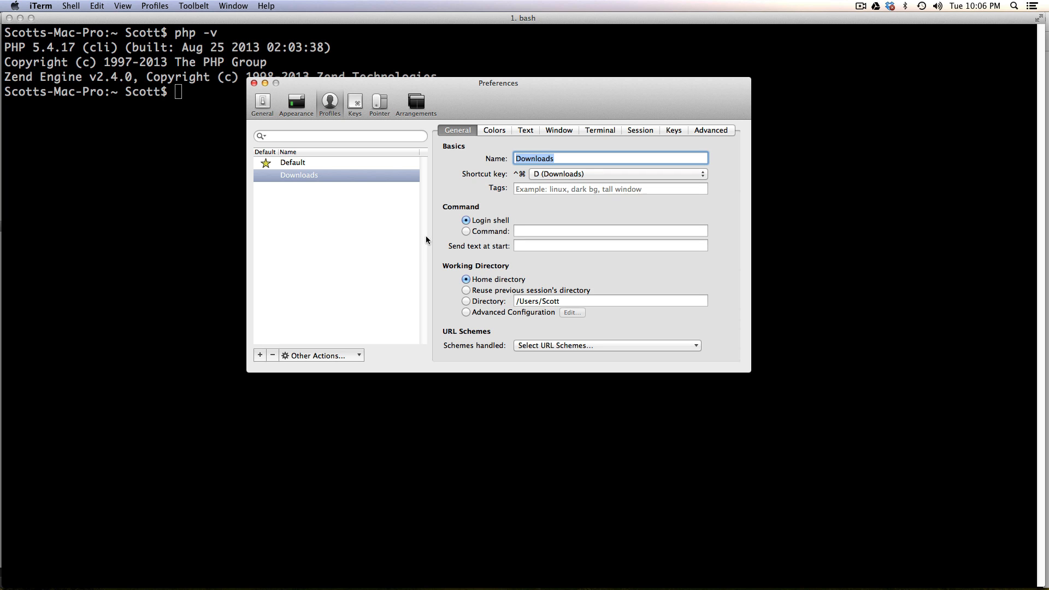
{"action": "mouse_move", "coordinate": [473, 297]}
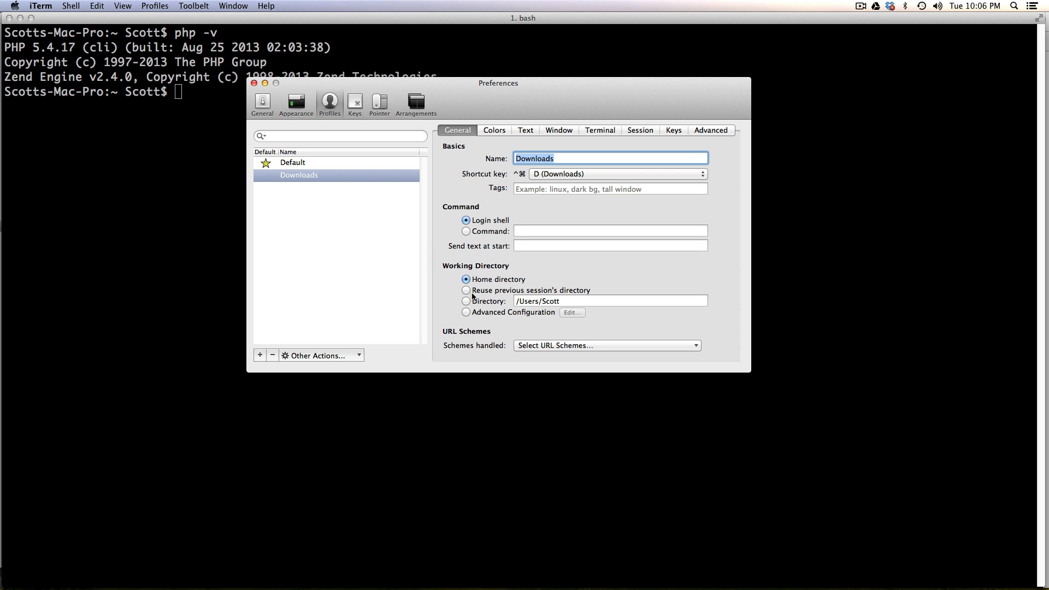
{"action": "mouse_move", "coordinate": [521, 270]}
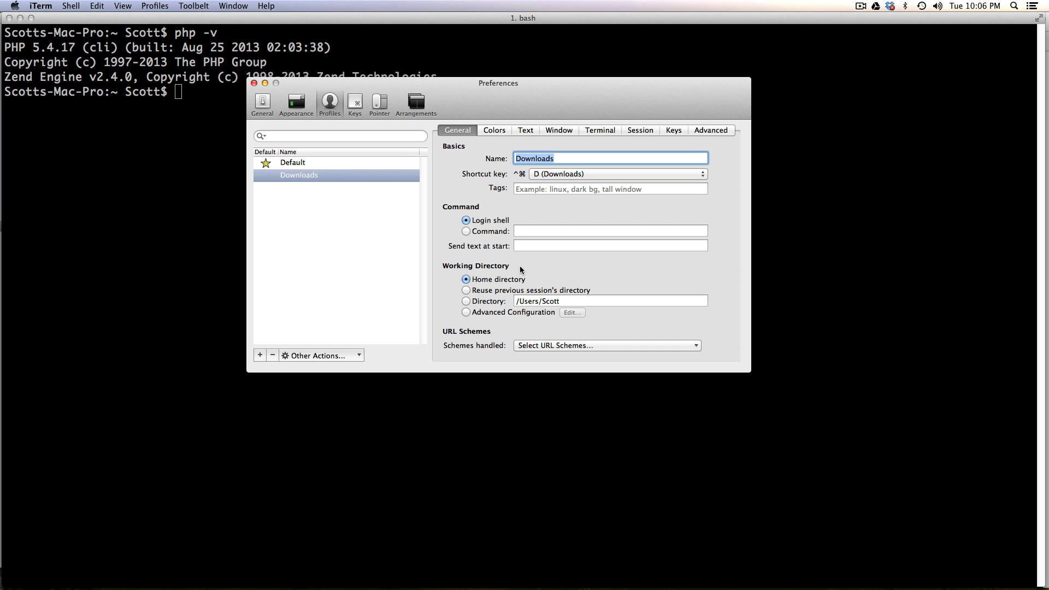
{"action": "mouse_move", "coordinate": [513, 269]}
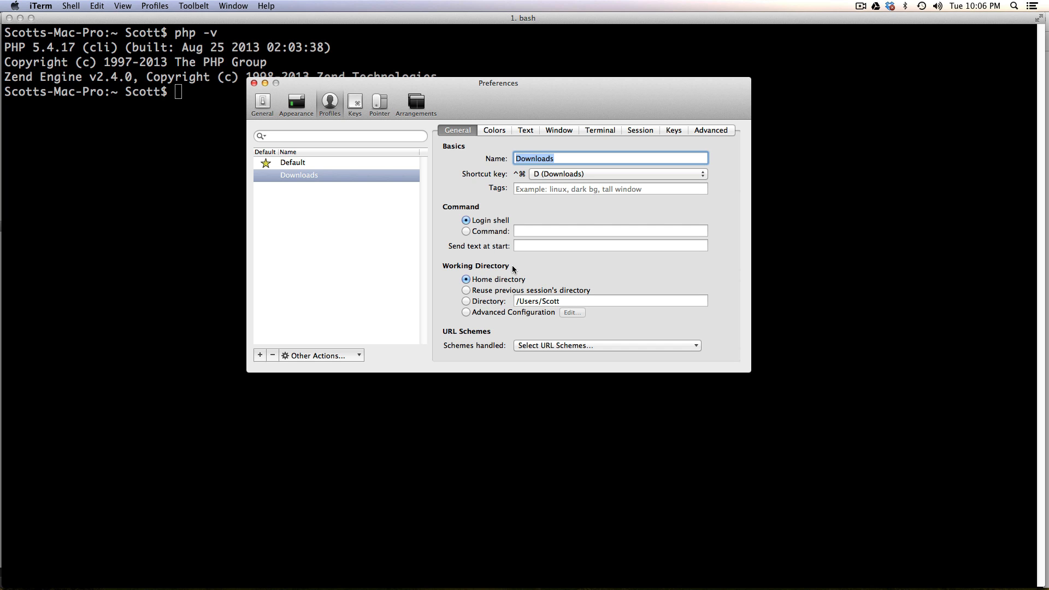
{"action": "mouse_move", "coordinate": [540, 274]}
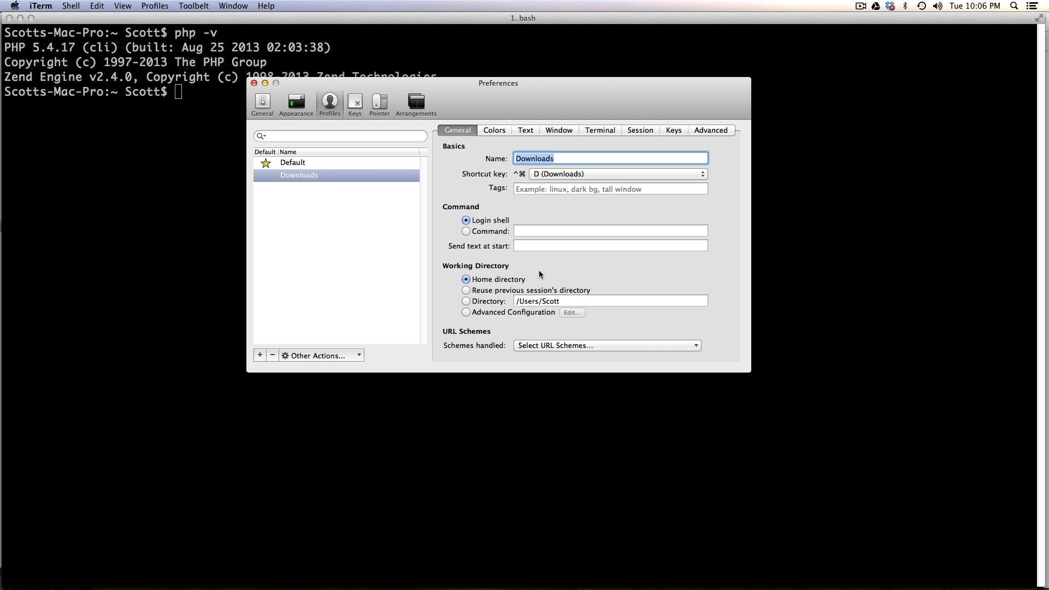
{"action": "mouse_move", "coordinate": [536, 282]}
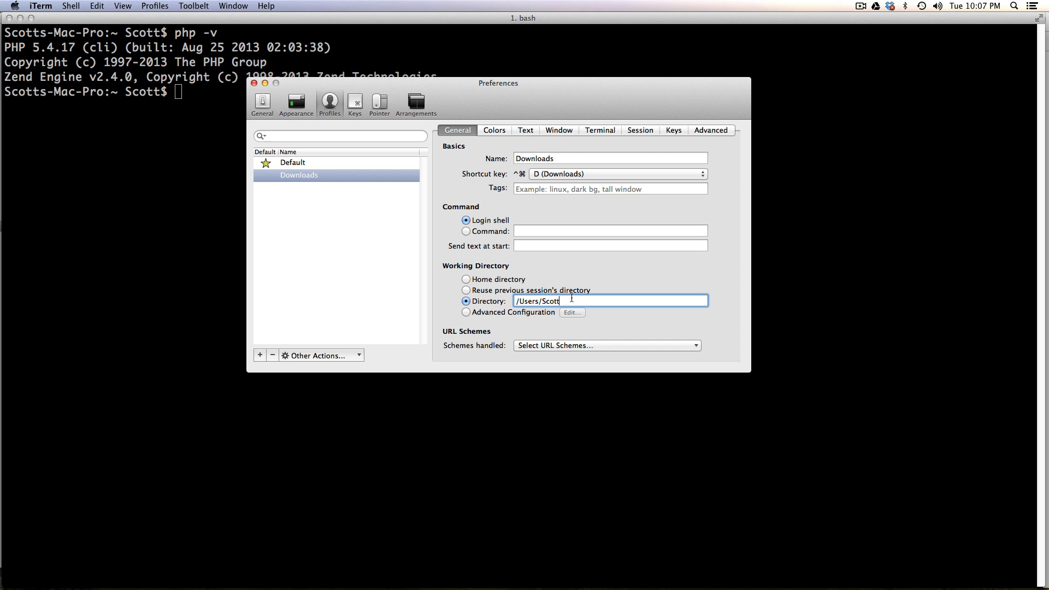
Enter /Users/Scott/Downloads as the Downloads profile's working directory
{"action": "type", "text": "/Downlo"}
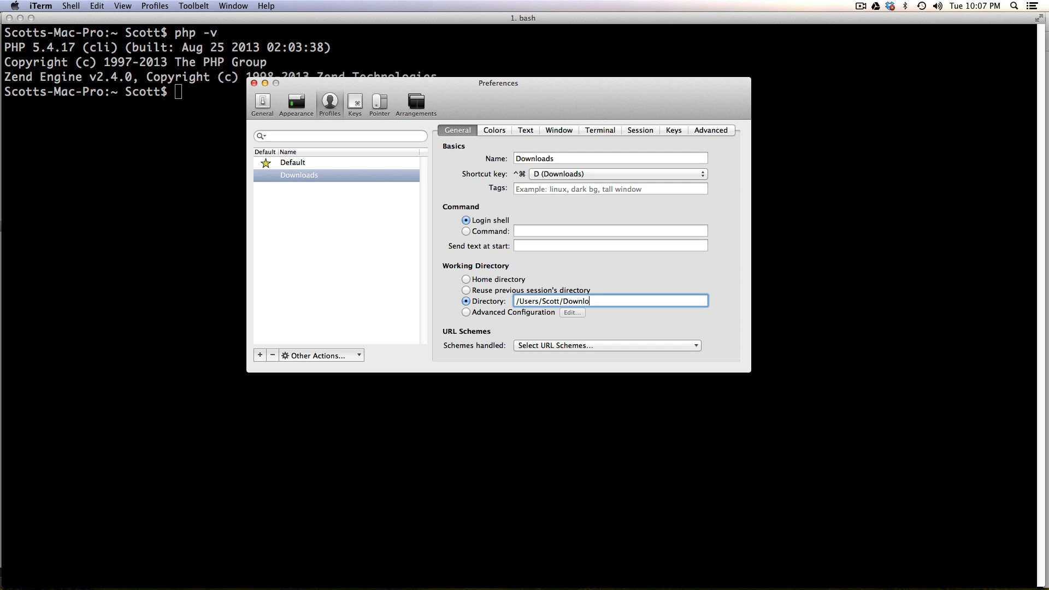
{"action": "type", "text": "a"}
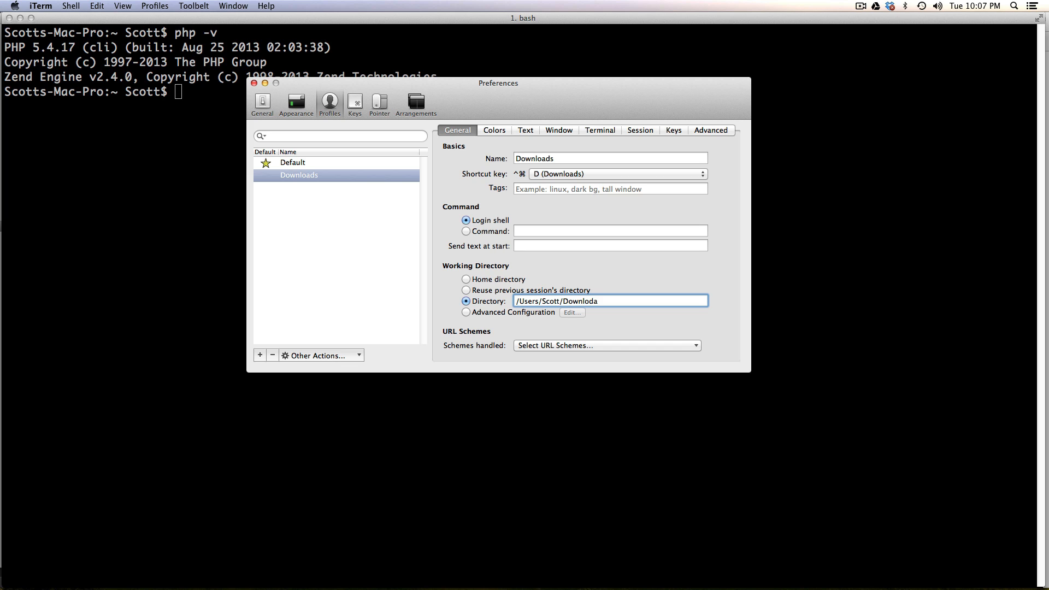
{"action": "key", "text": "backspace"}
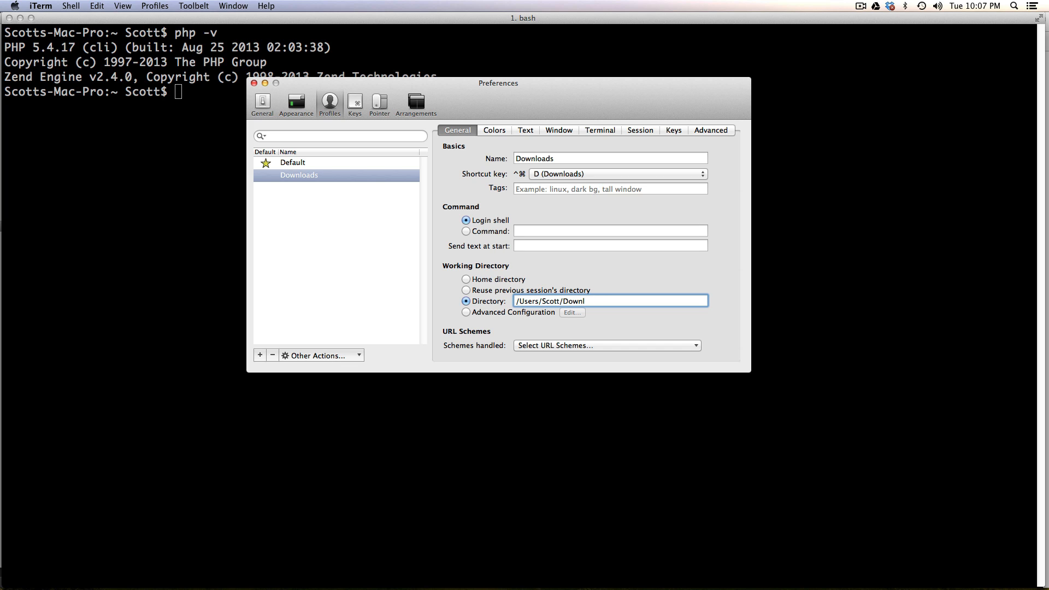
{"action": "type", "text": "oads"}
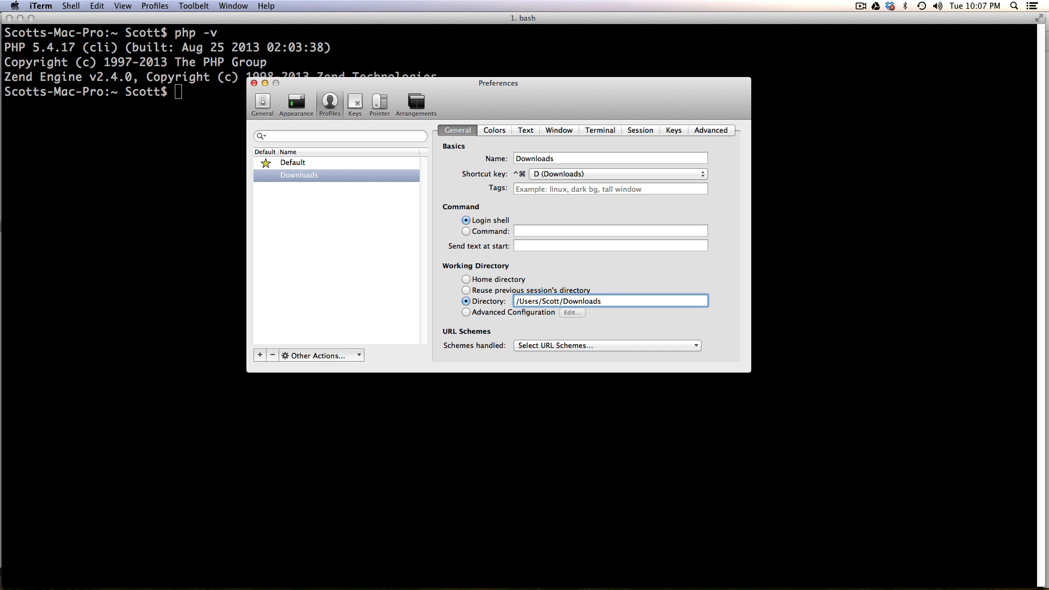
{"action": "left_click", "coordinate": [494, 130]}
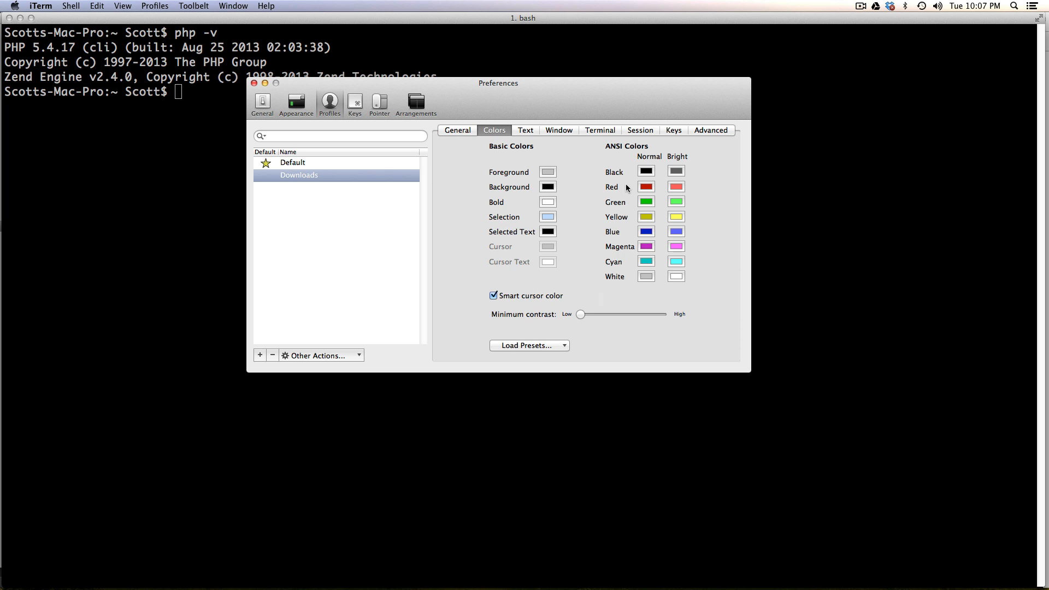
{"action": "mouse_move", "coordinate": [556, 189]}
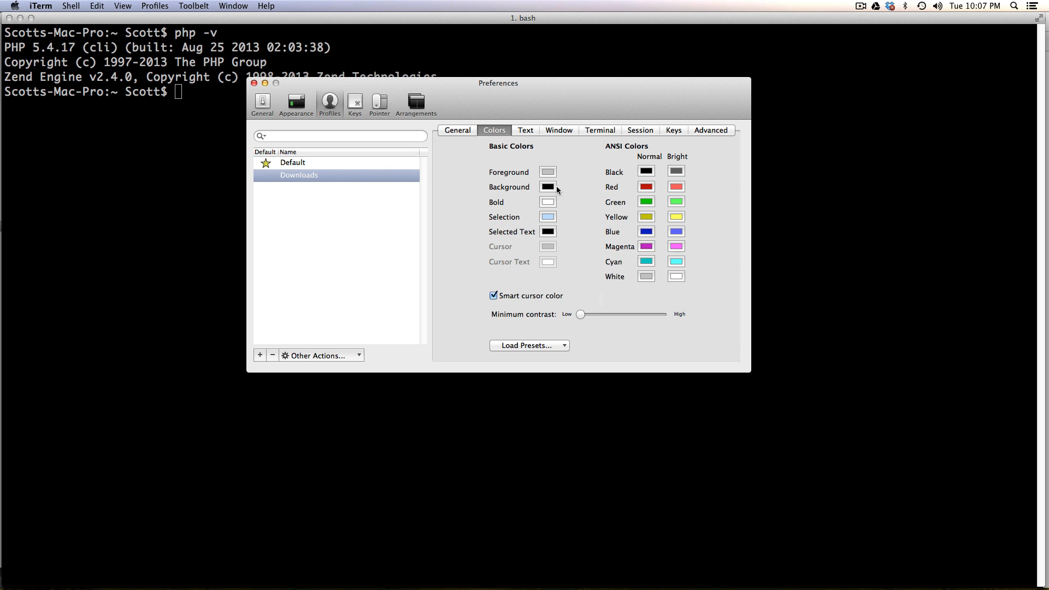
Pick a dark green background colour from the colour wheel and close the chooser
{"action": "left_click", "coordinate": [548, 187]}
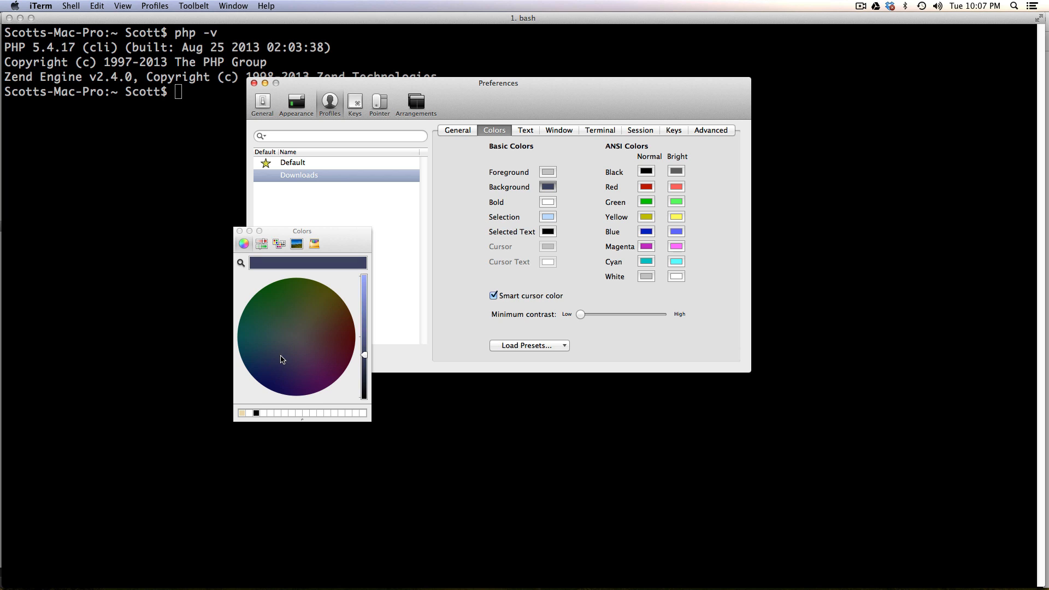
{"action": "left_click", "coordinate": [279, 320]}
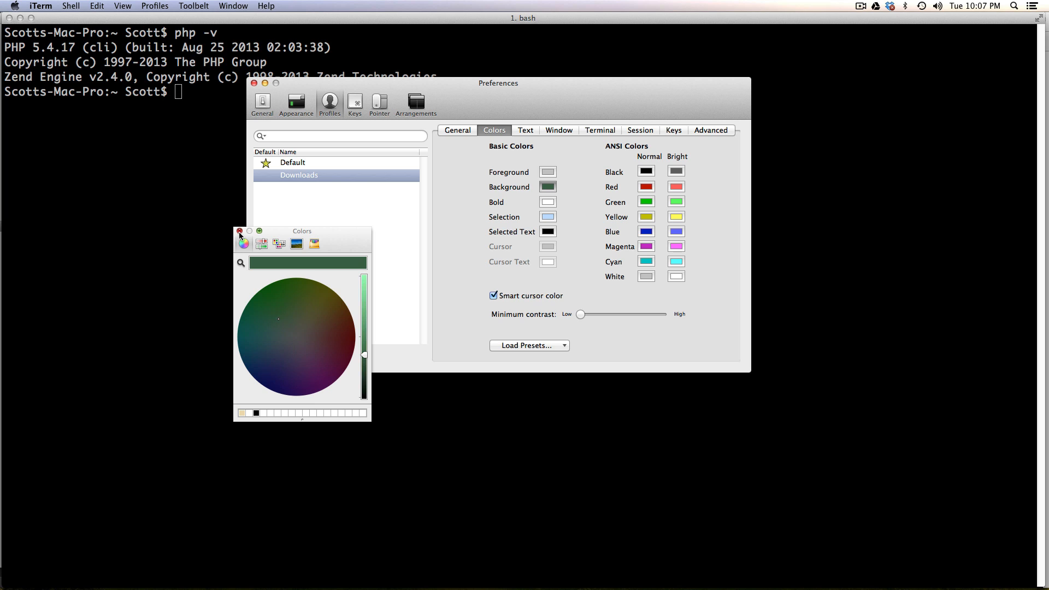
{"action": "left_click", "coordinate": [525, 130]}
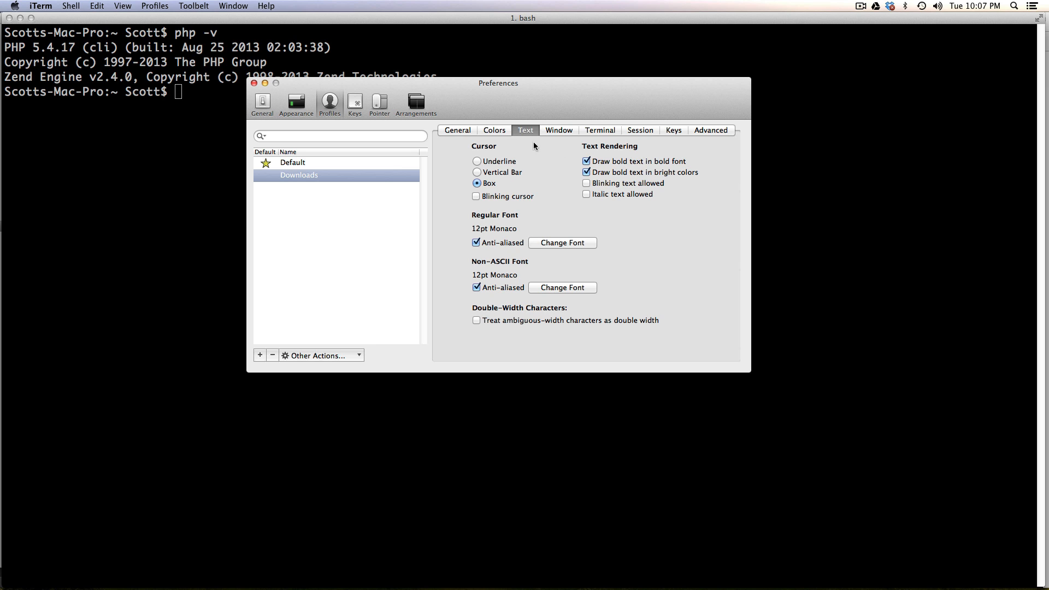
Browse the Window and Session tabs, then return to the profile's general settings
{"action": "left_click", "coordinate": [558, 131]}
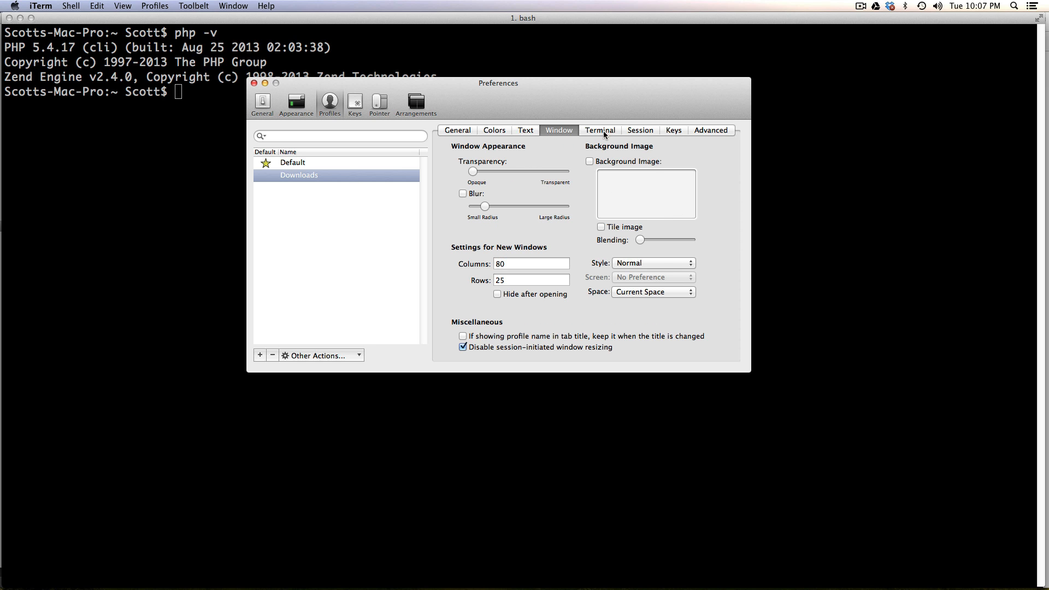
{"action": "left_click", "coordinate": [640, 130]}
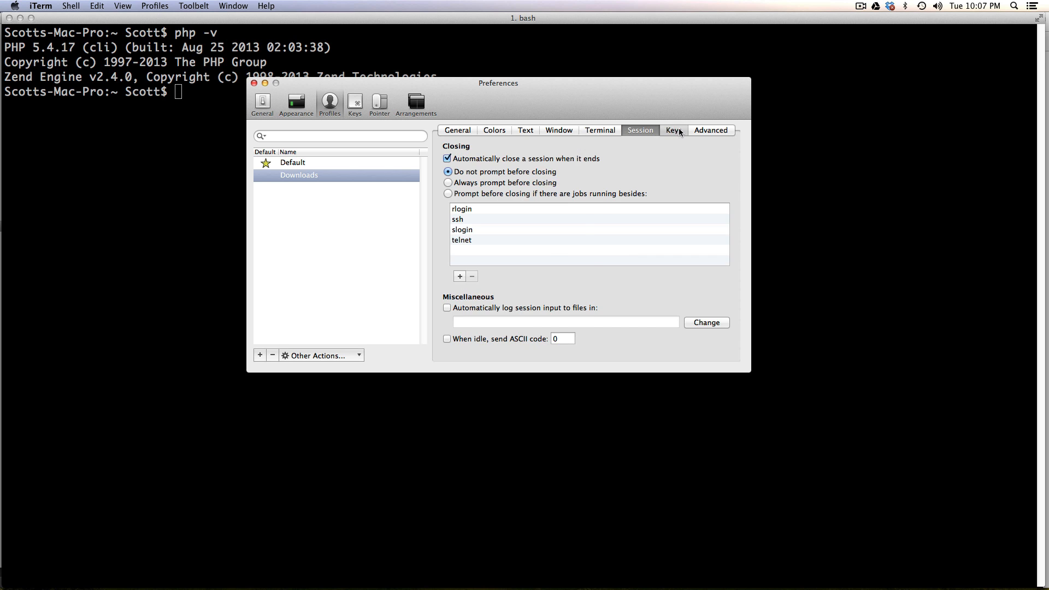
{"action": "left_click", "coordinate": [458, 130]}
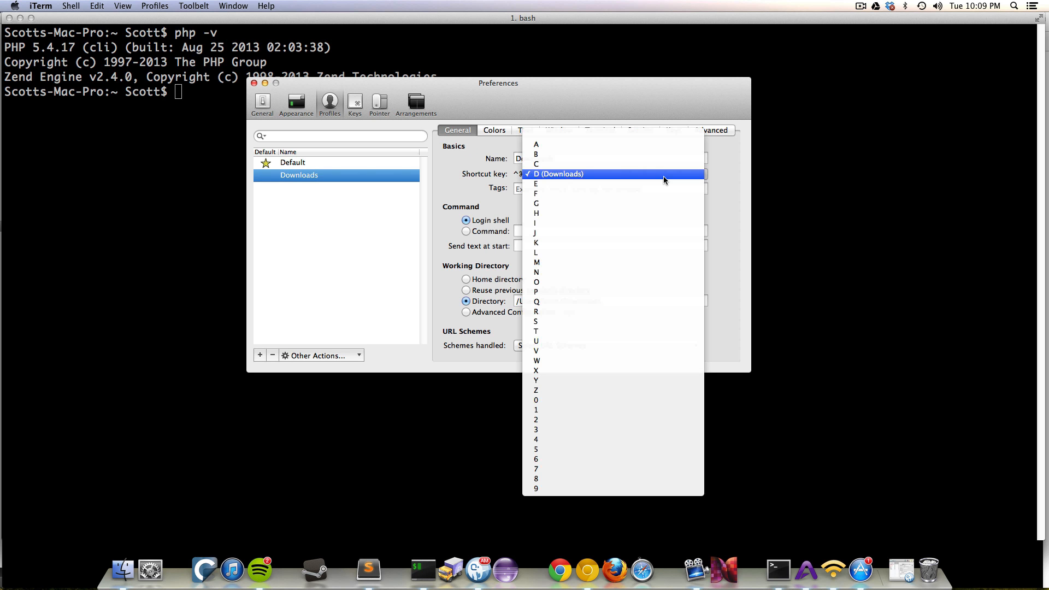
{"action": "mouse_move", "coordinate": [602, 144]}
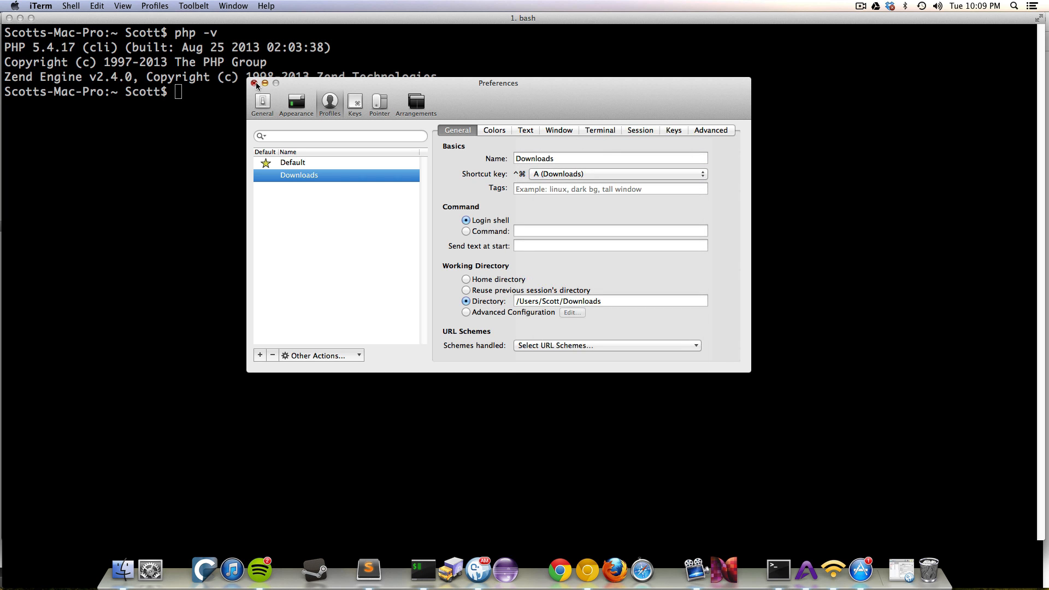
Close the iTerm2 Preferences window with its red close button
{"action": "left_click", "coordinate": [255, 83]}
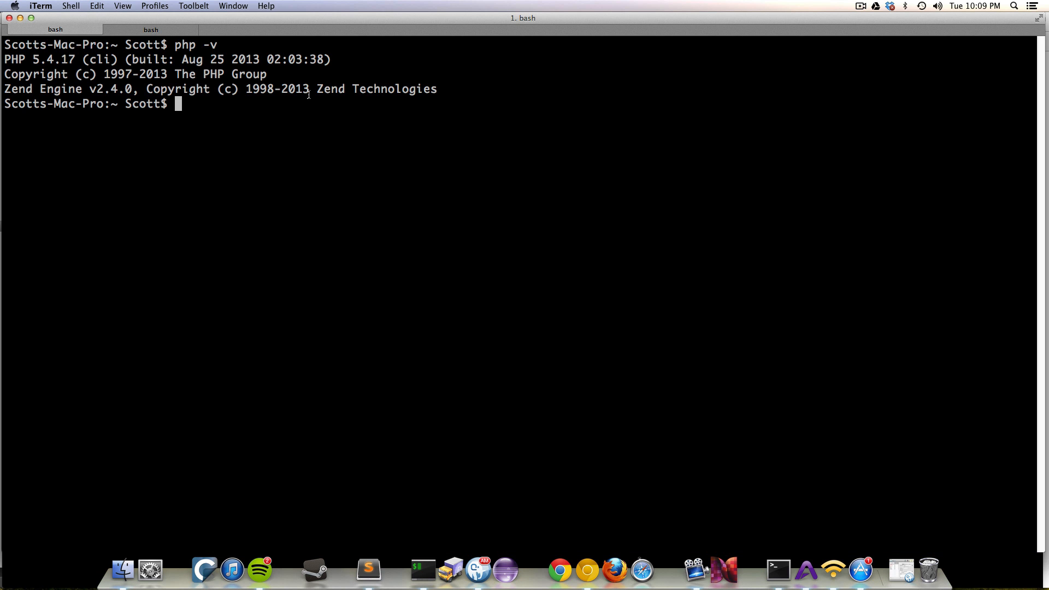
{"action": "mouse_move", "coordinate": [309, 96]}
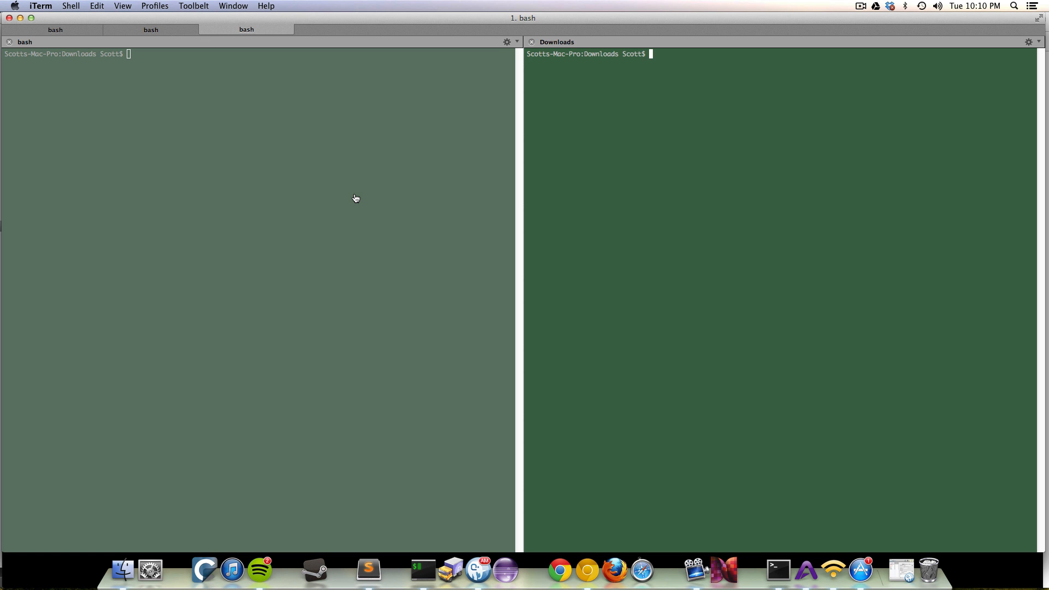
{"action": "mouse_move", "coordinate": [755, 101]}
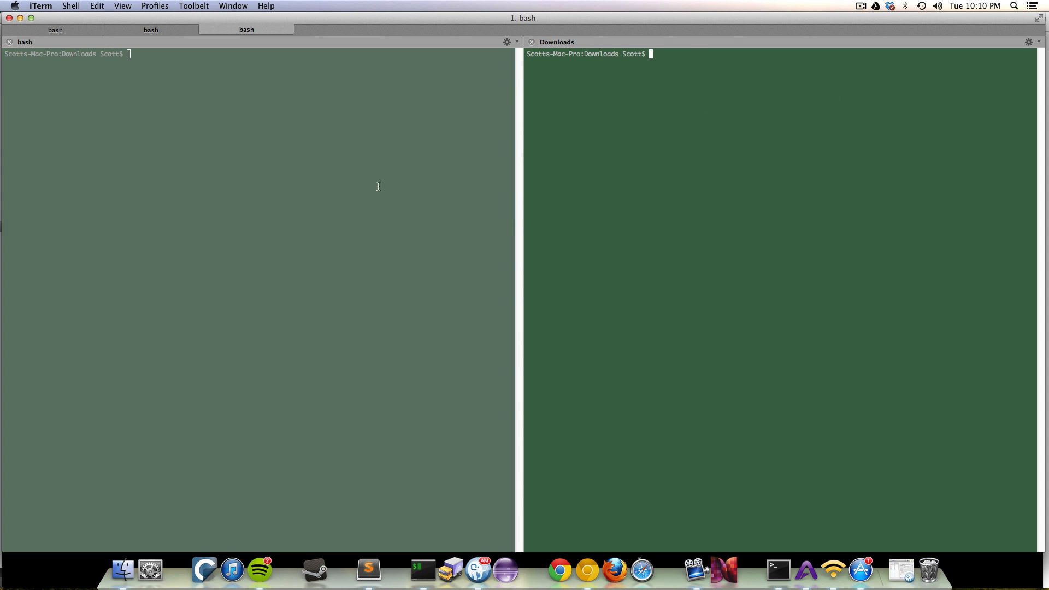
{"action": "mouse_move", "coordinate": [3, 221]}
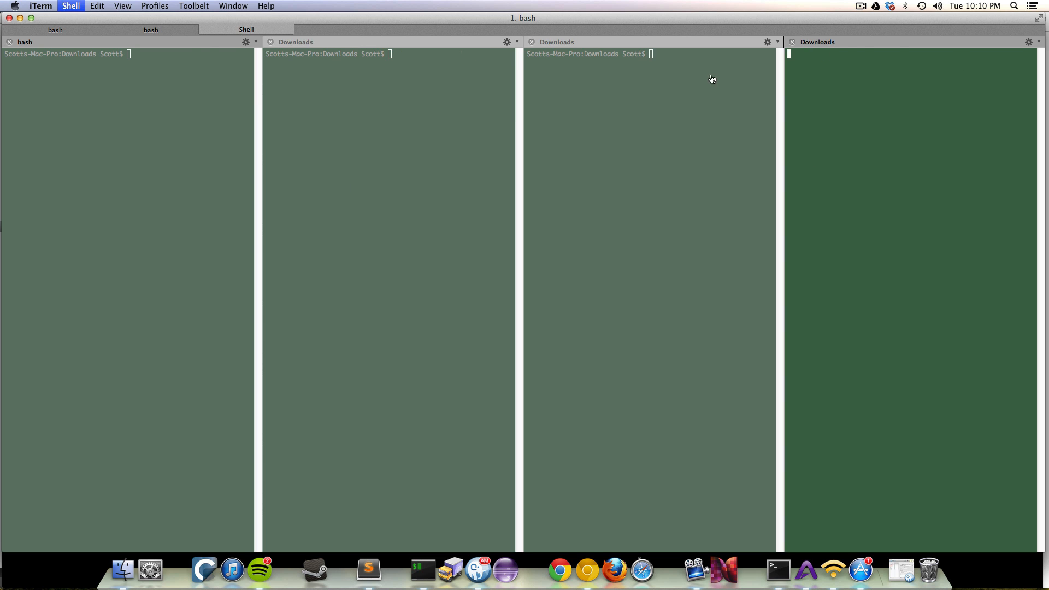
Split the tab into another Downloads pane using the Shell menu
{"action": "left_click", "coordinate": [55, 30]}
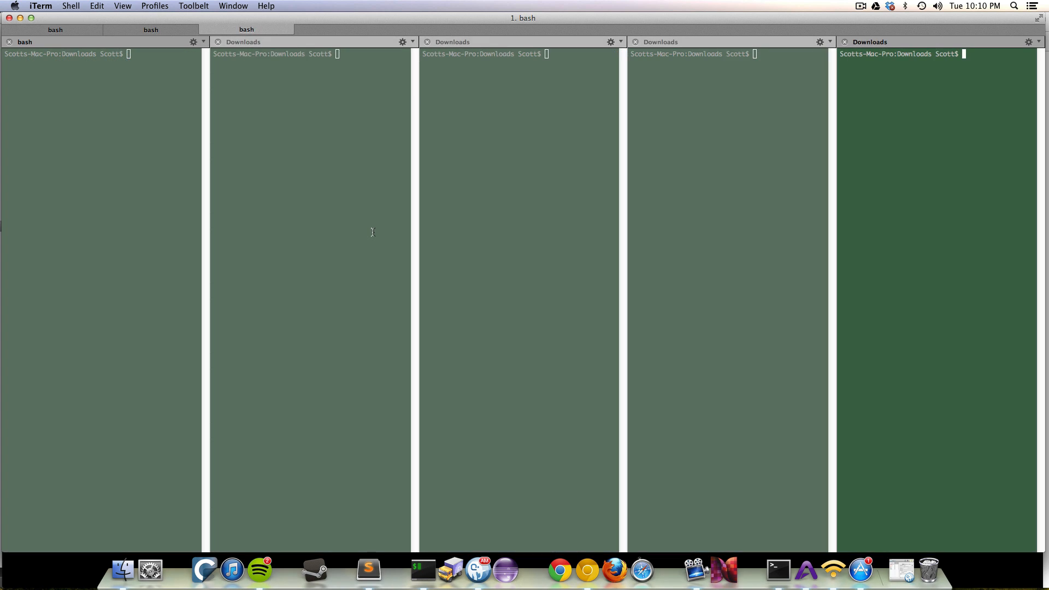
{"action": "mouse_move", "coordinate": [132, 3]}
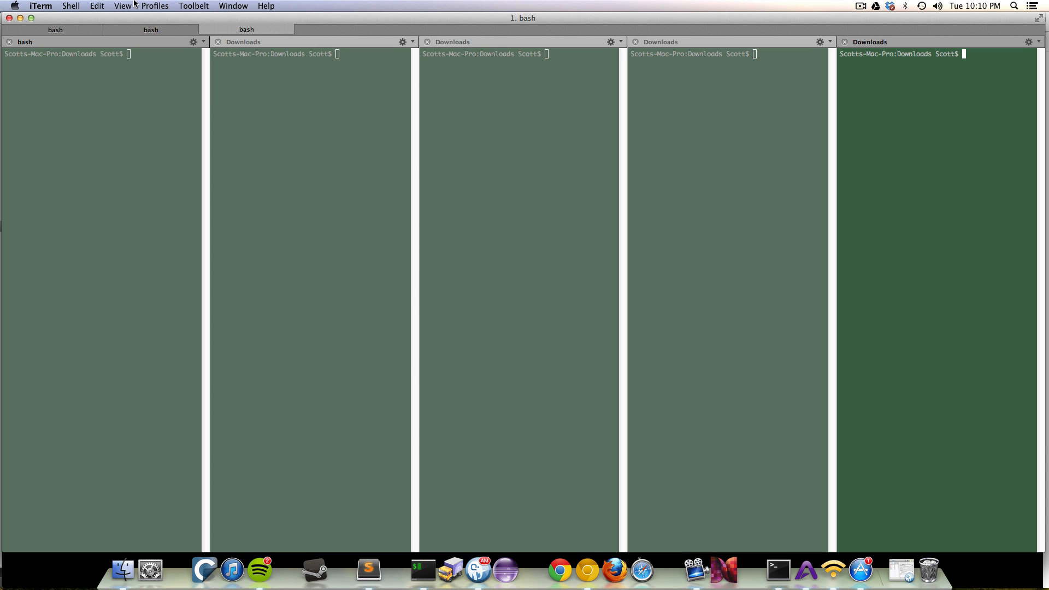
{"action": "left_click", "coordinate": [123, 5]}
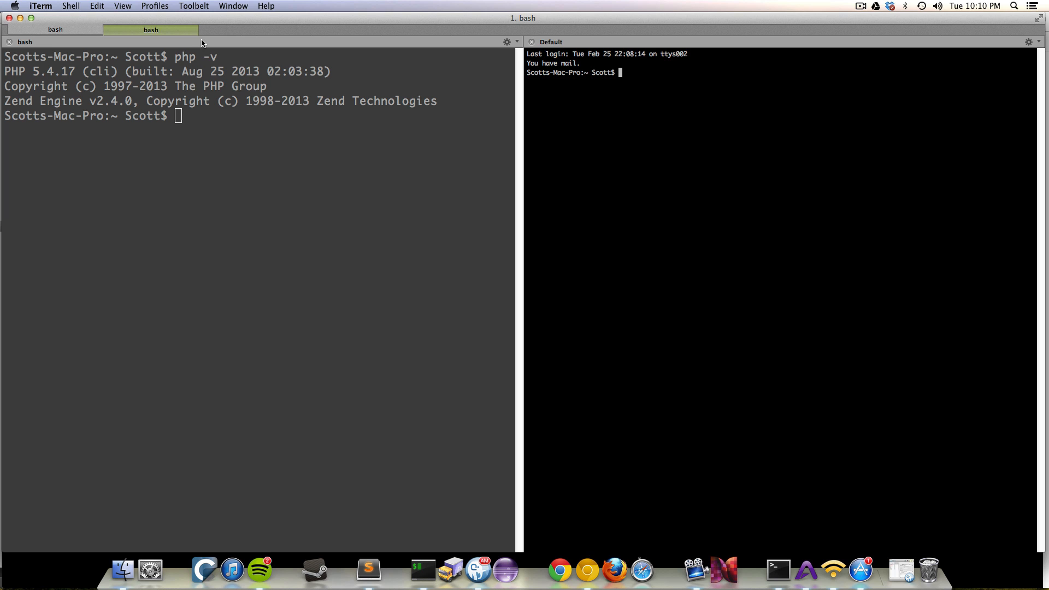
{"action": "mouse_move", "coordinate": [590, 400]}
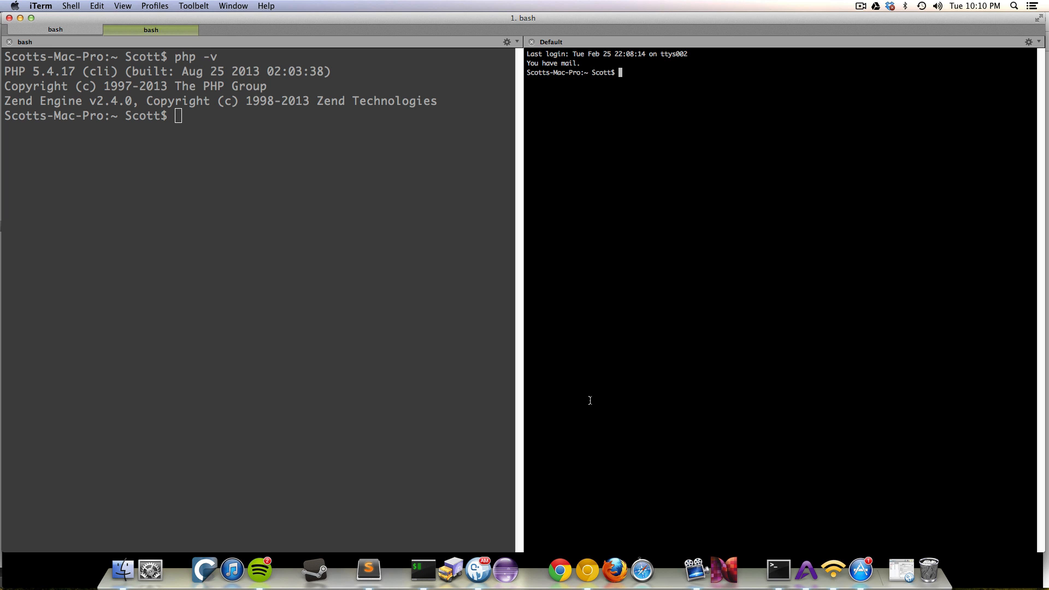
{"action": "mouse_move", "coordinate": [561, 336]}
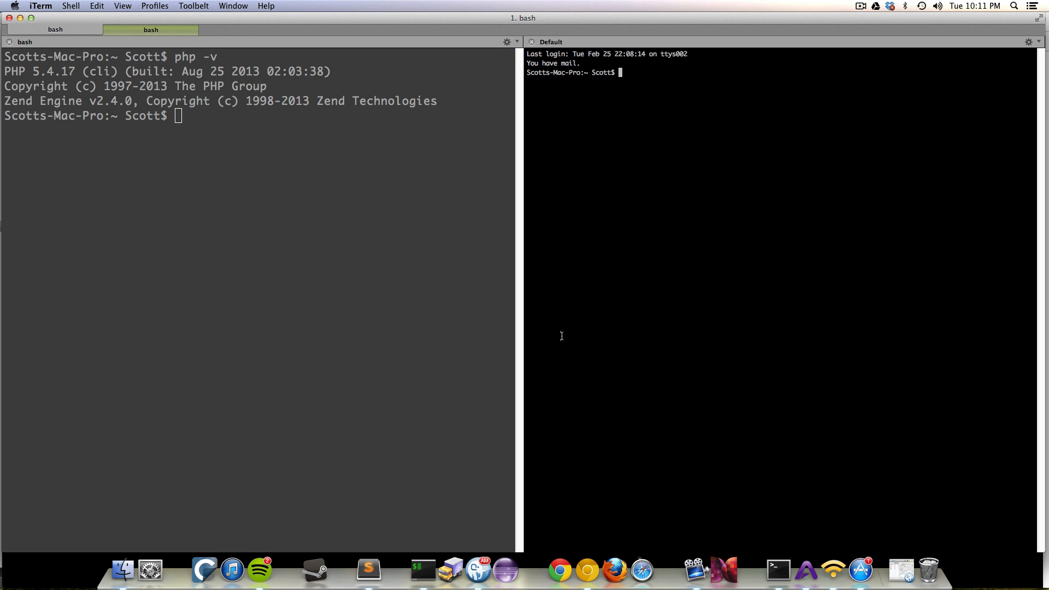
{"action": "mouse_move", "coordinate": [633, 236]}
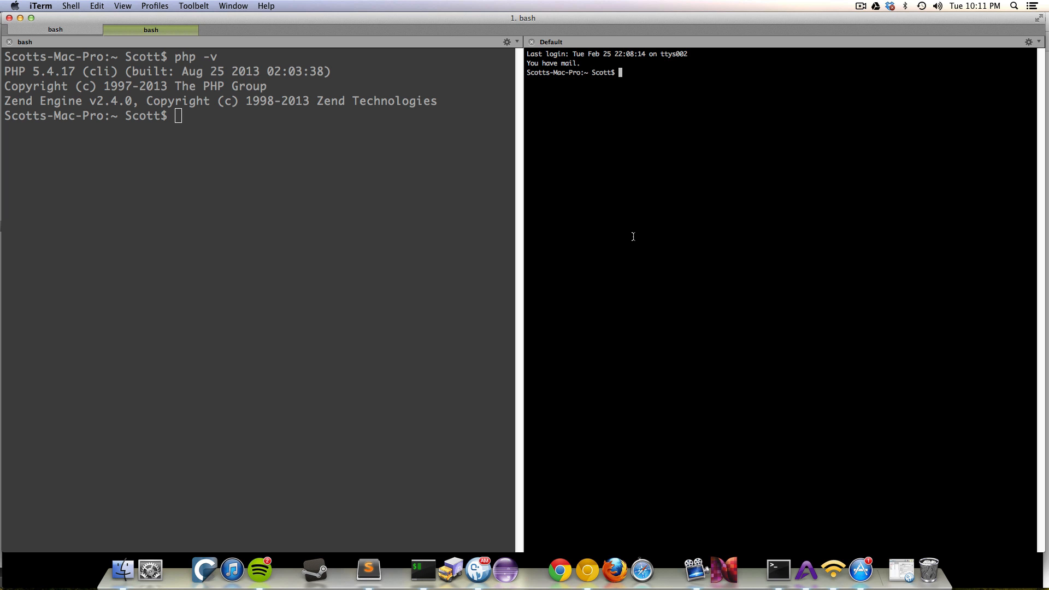